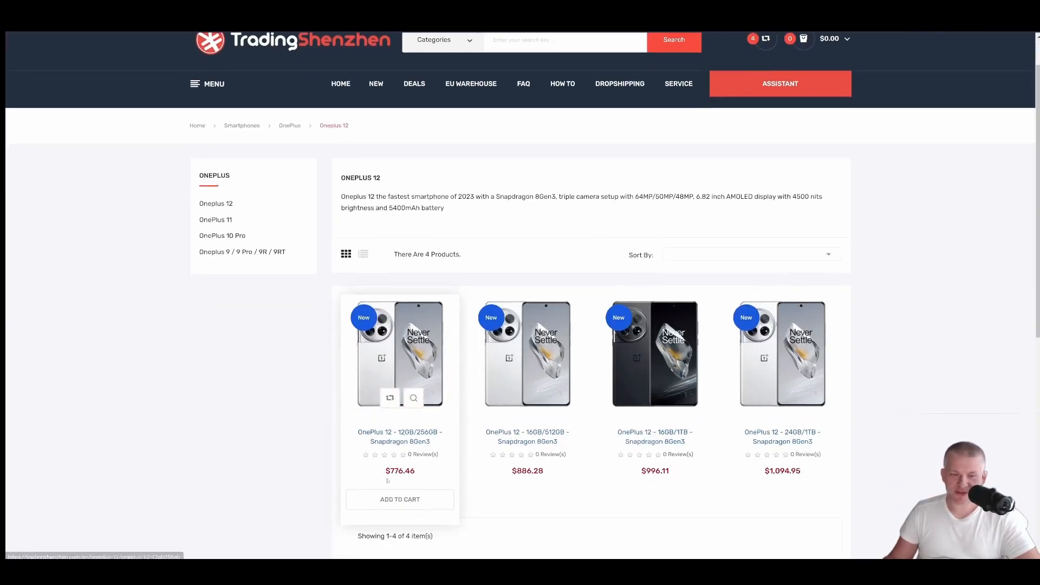
pyautogui.moveTo(781, 354)
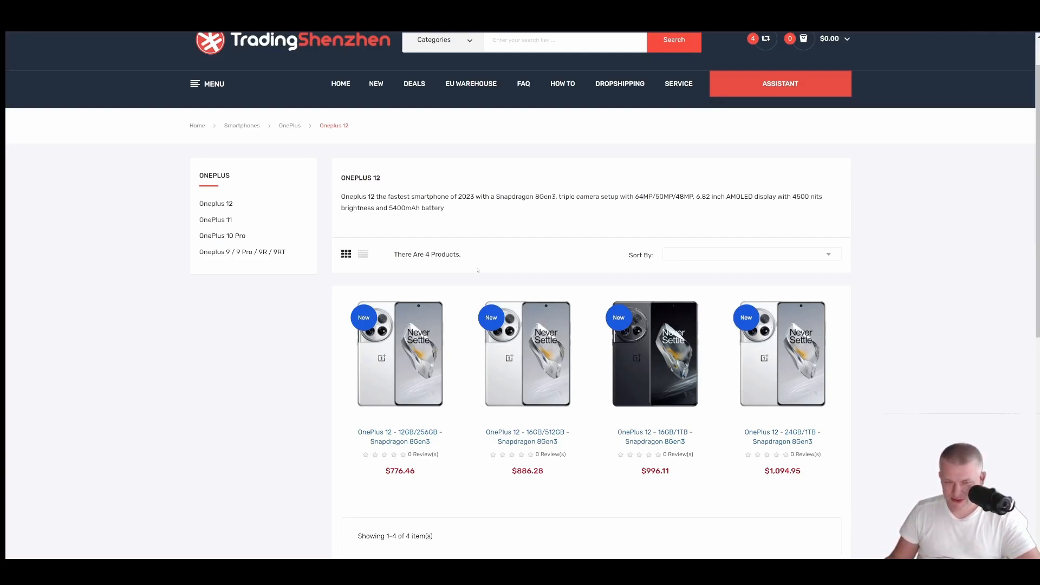
pyautogui.moveTo(515, 301)
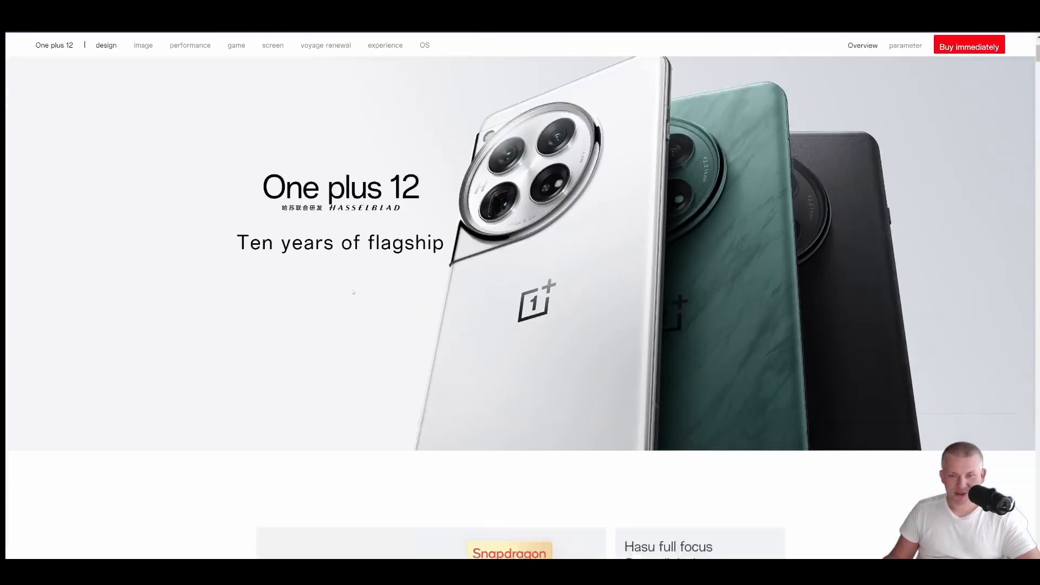
# Scroll to the OnePlus 12 design showcase and show the phone in its green glass finish
pyautogui.scroll(-3)
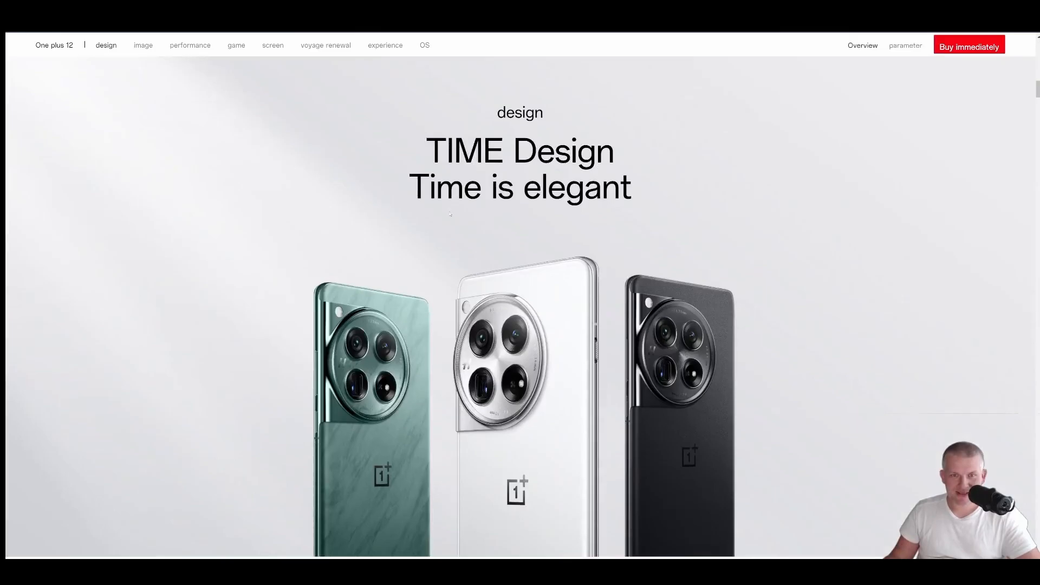
pyautogui.scroll(-3)
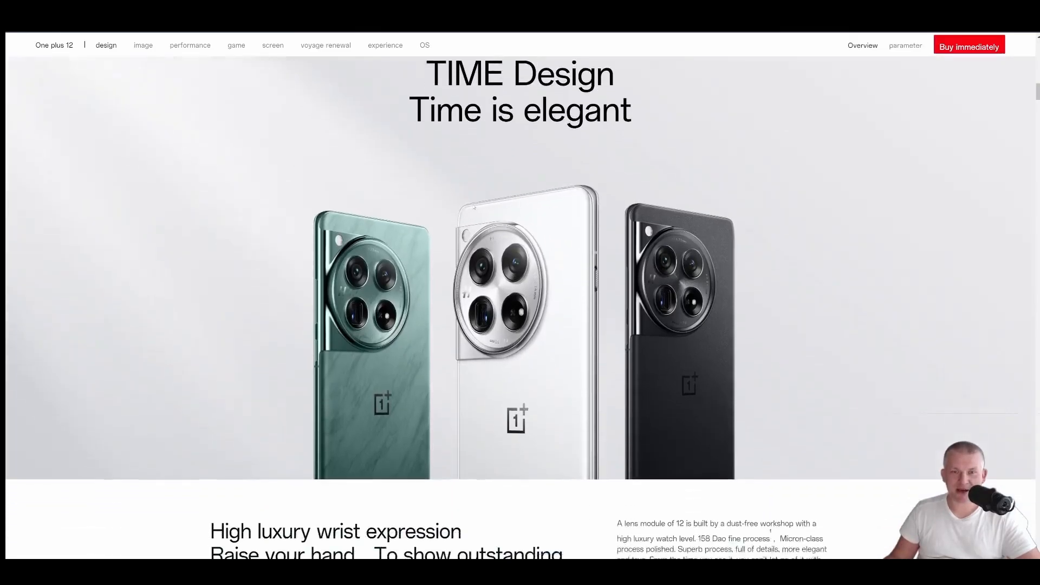
pyautogui.scroll(-3)
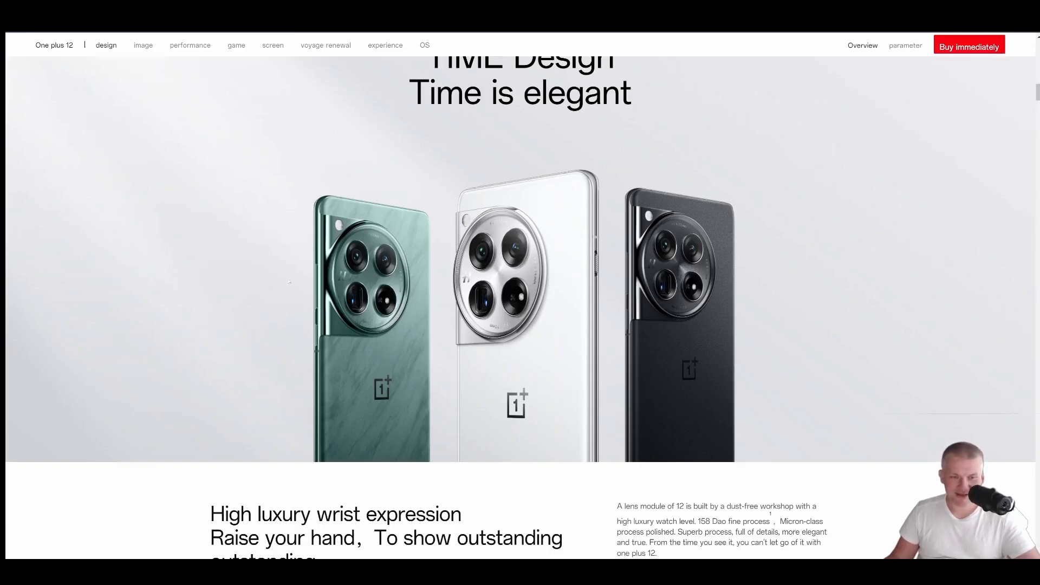
pyautogui.moveTo(326, 376)
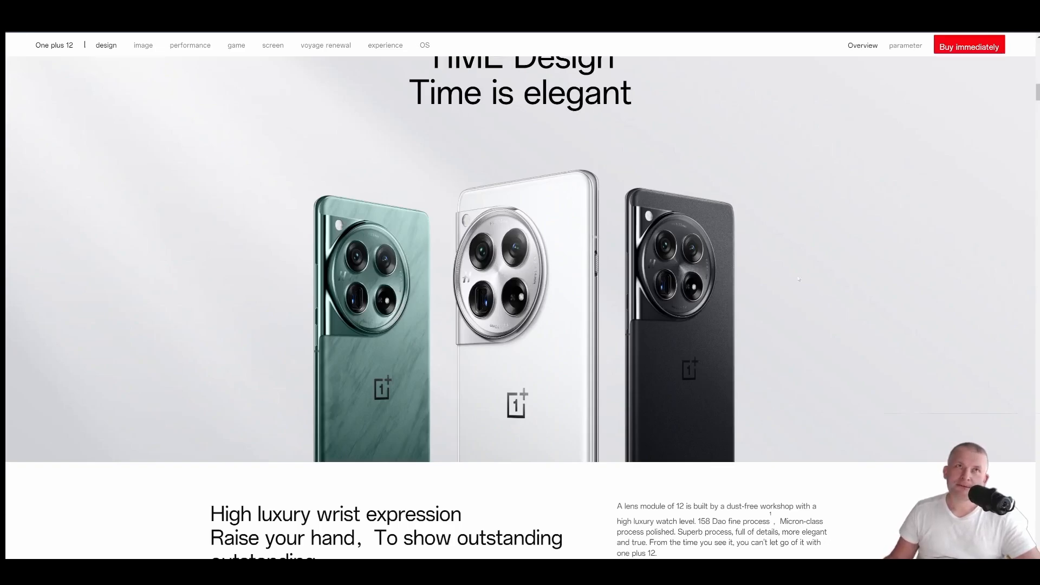
pyautogui.scroll(-3)
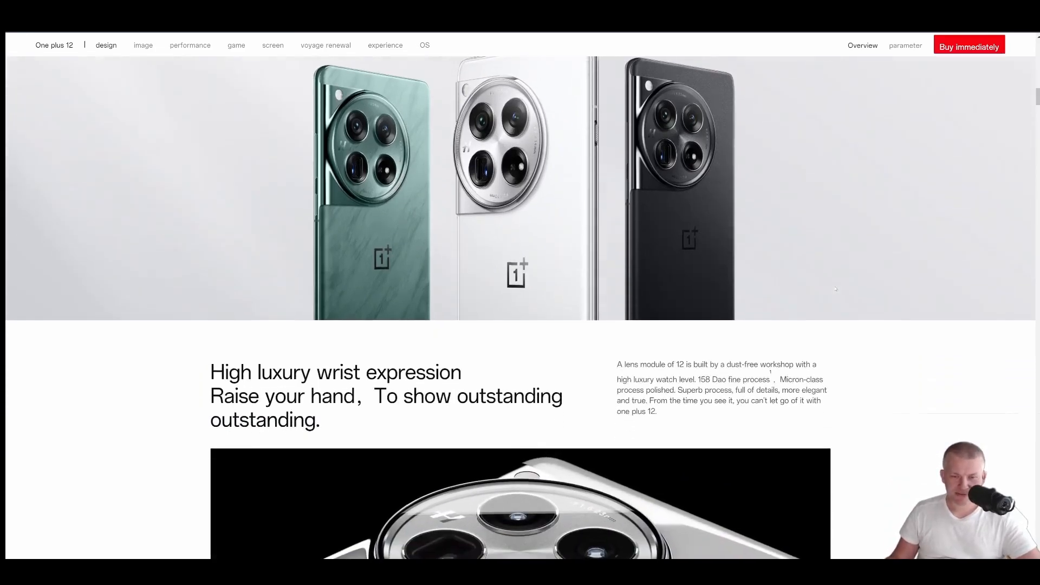
pyautogui.scroll(-3)
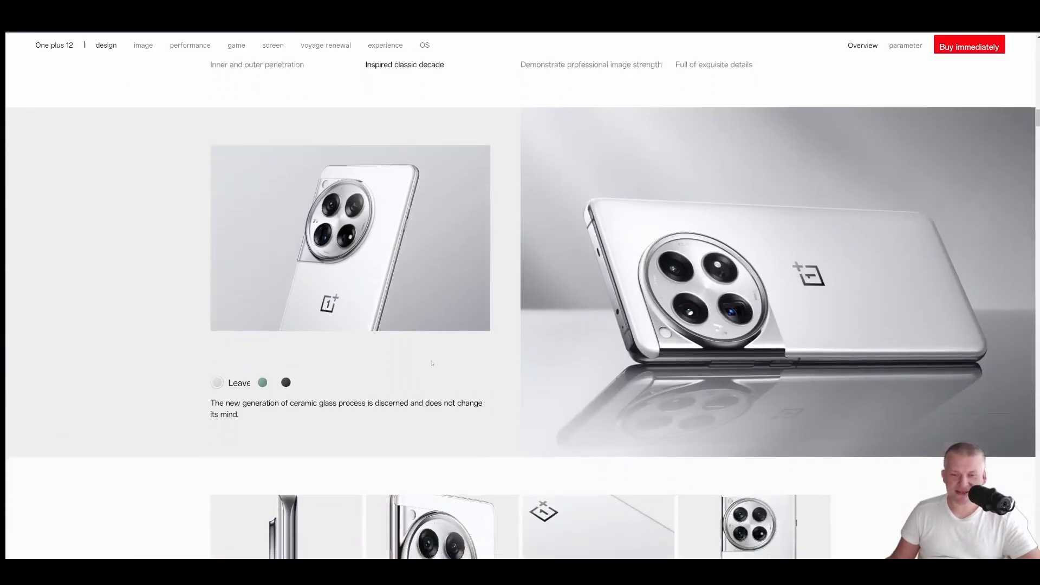
pyautogui.click(262, 383)
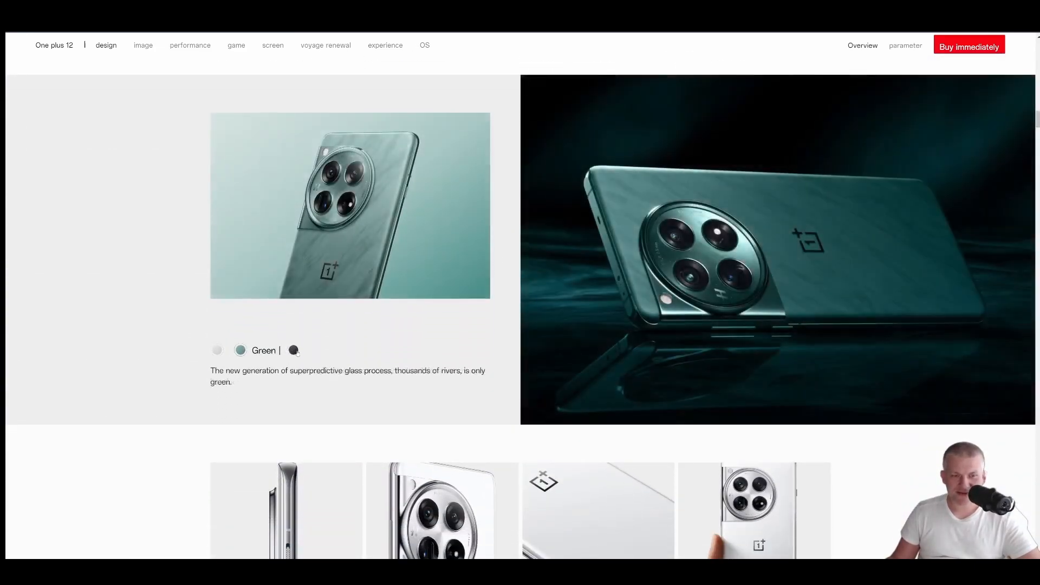
pyautogui.scroll(-3)
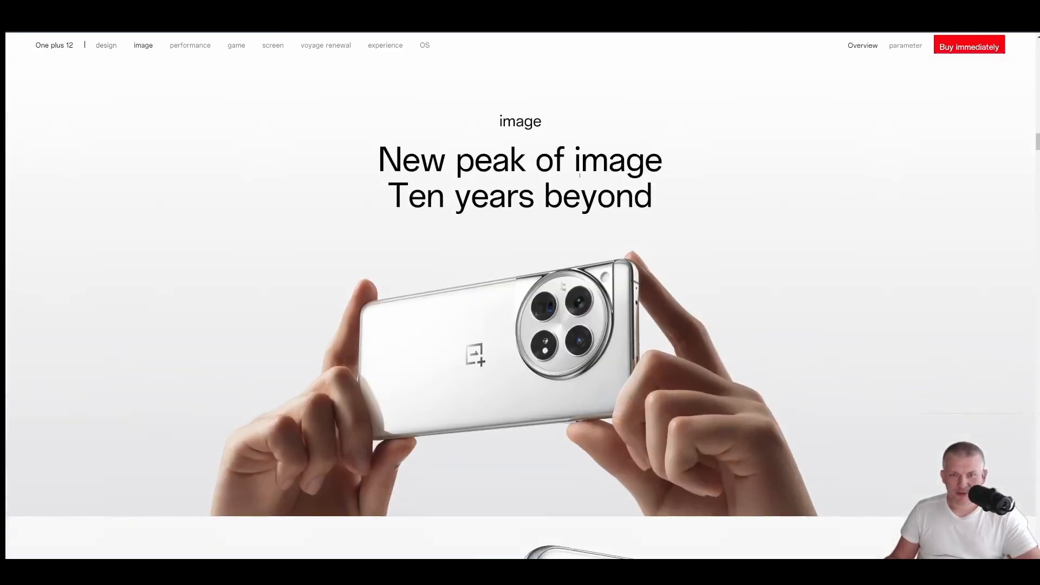
# Scroll past the Hasselblad camera specs and sample shots to the SDR vs Dolby Vision comparison
pyautogui.scroll(-3)
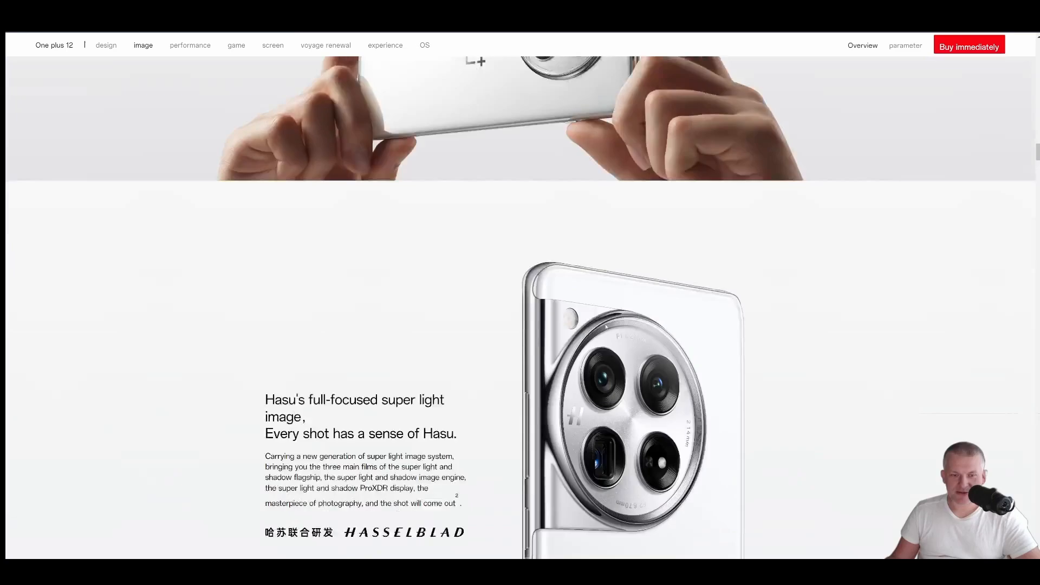
pyautogui.scroll(-3)
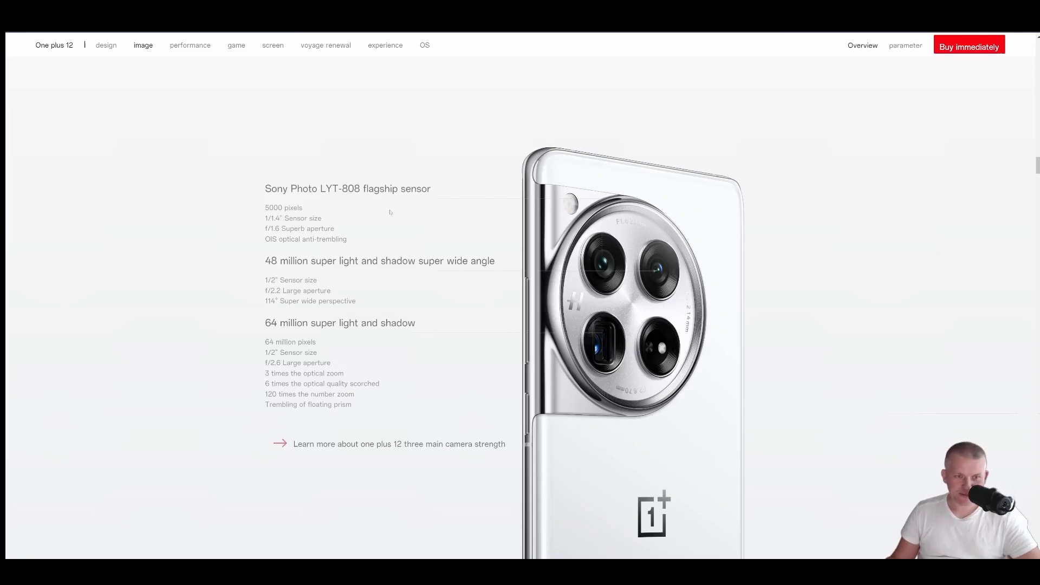
pyautogui.moveTo(302, 217)
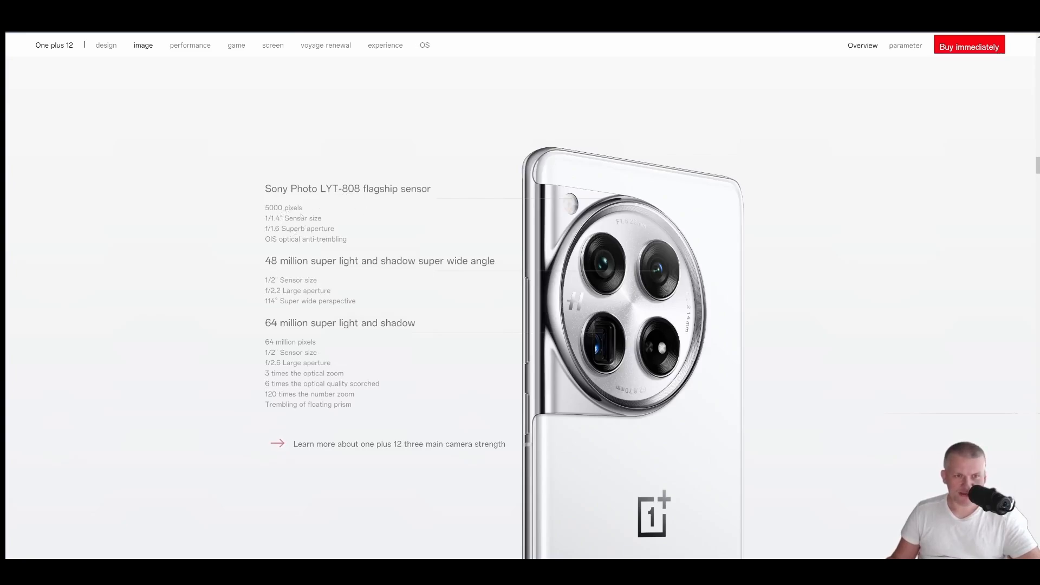
pyautogui.moveTo(357, 228)
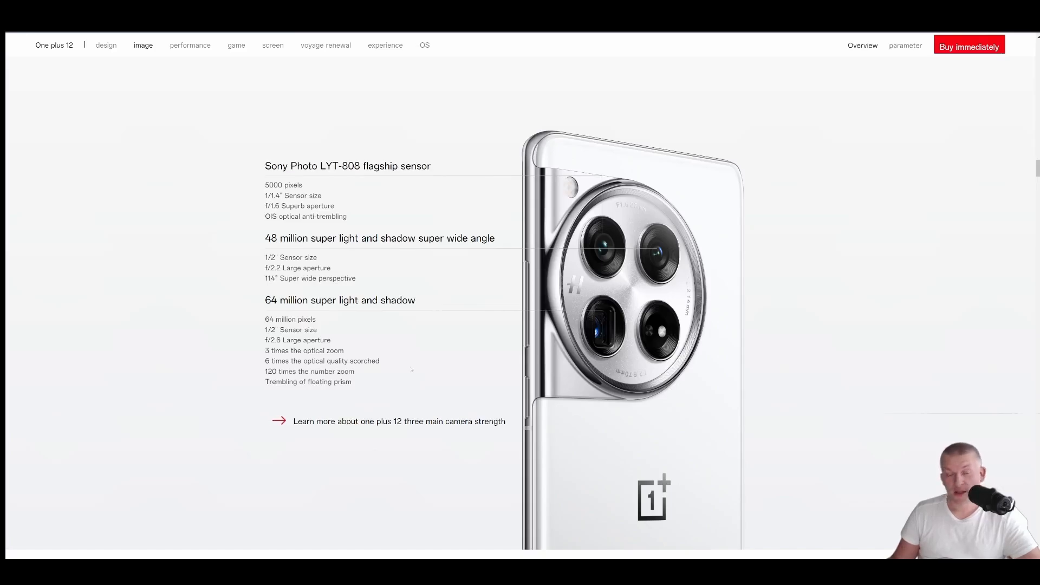
pyautogui.scroll(-3)
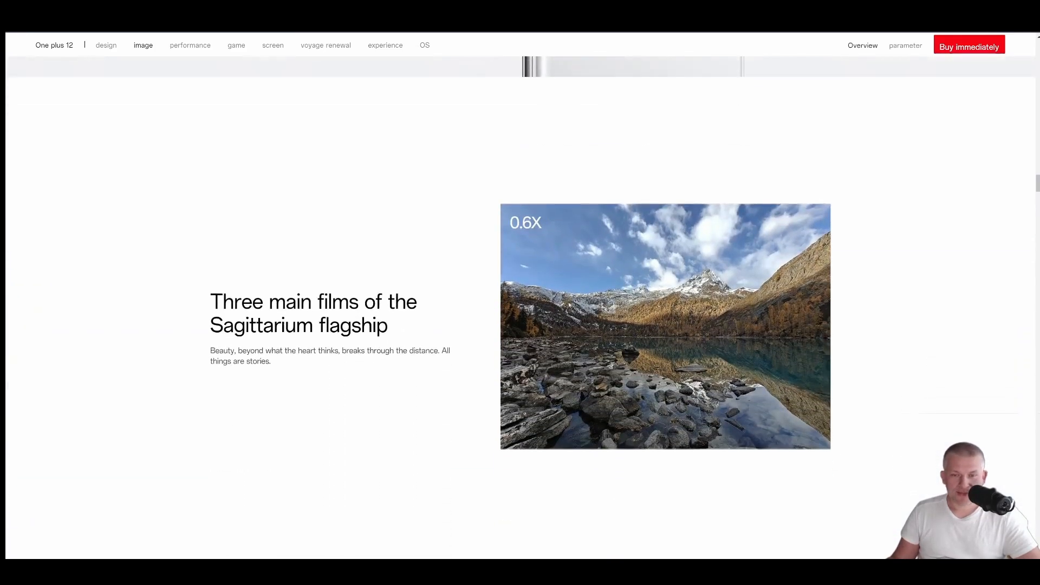
pyautogui.scroll(-3)
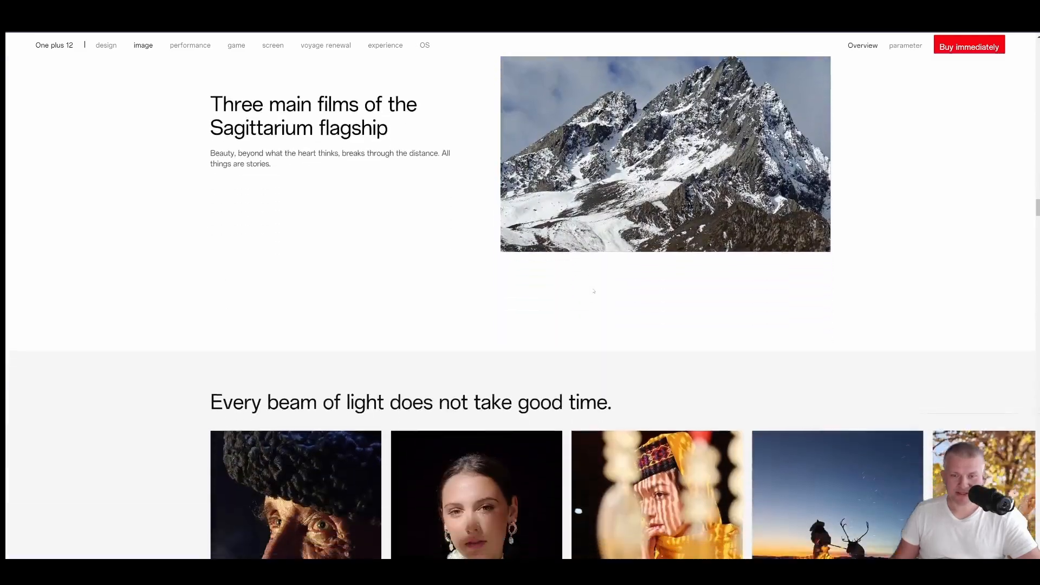
pyautogui.scroll(-3)
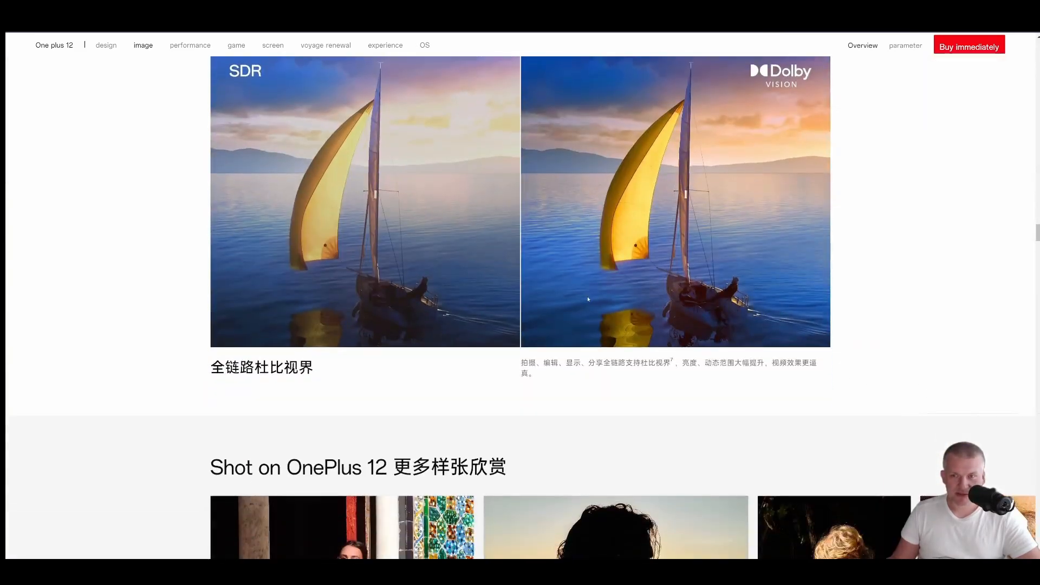
pyautogui.scroll(-3)
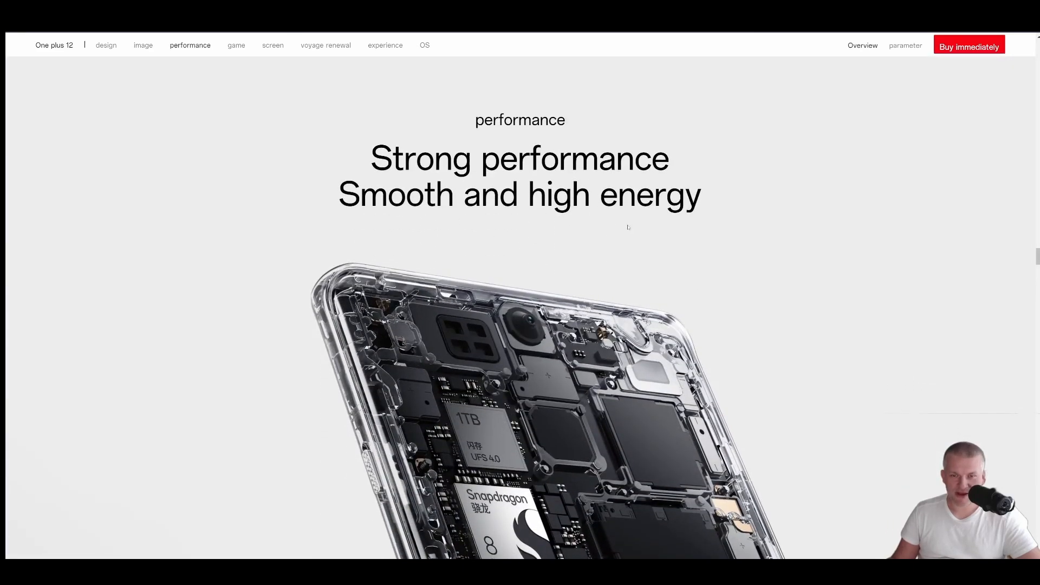
# Scroll past the chip, 24GB memory and 1TB storage panels to the aerospace-grade cooling block
pyautogui.scroll(-3)
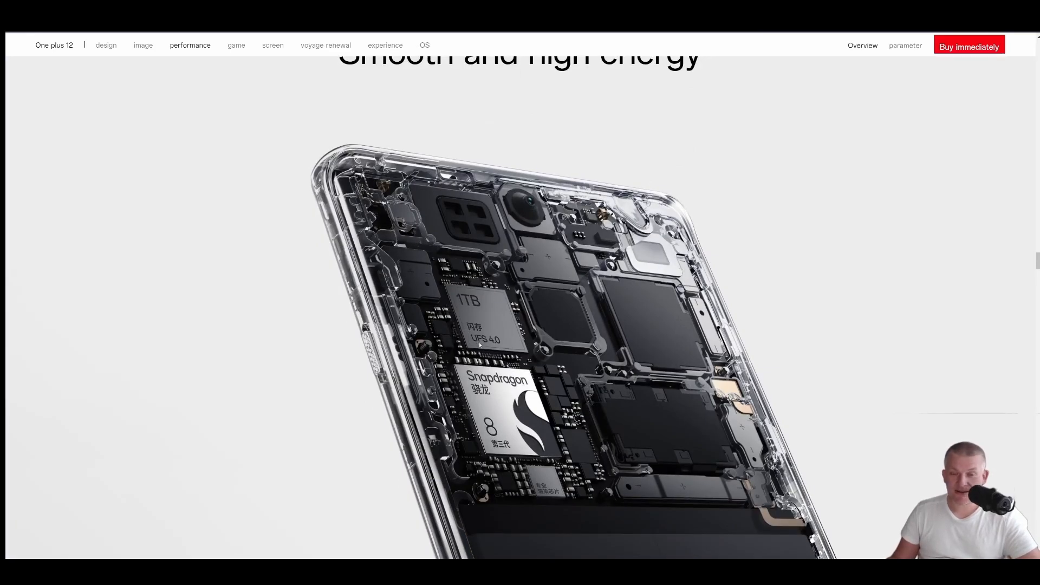
pyautogui.scroll(-3)
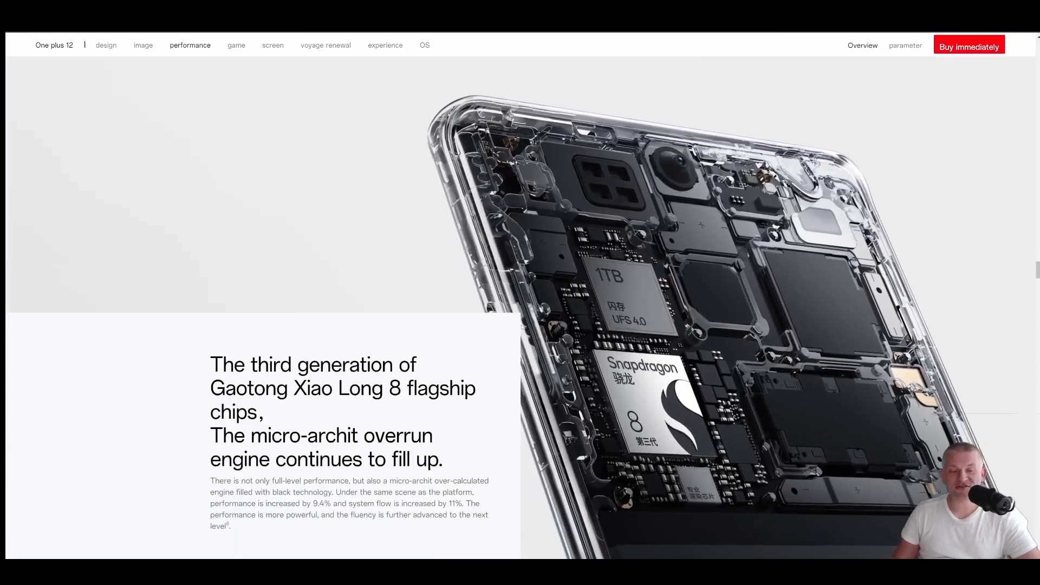
pyautogui.scroll(-3)
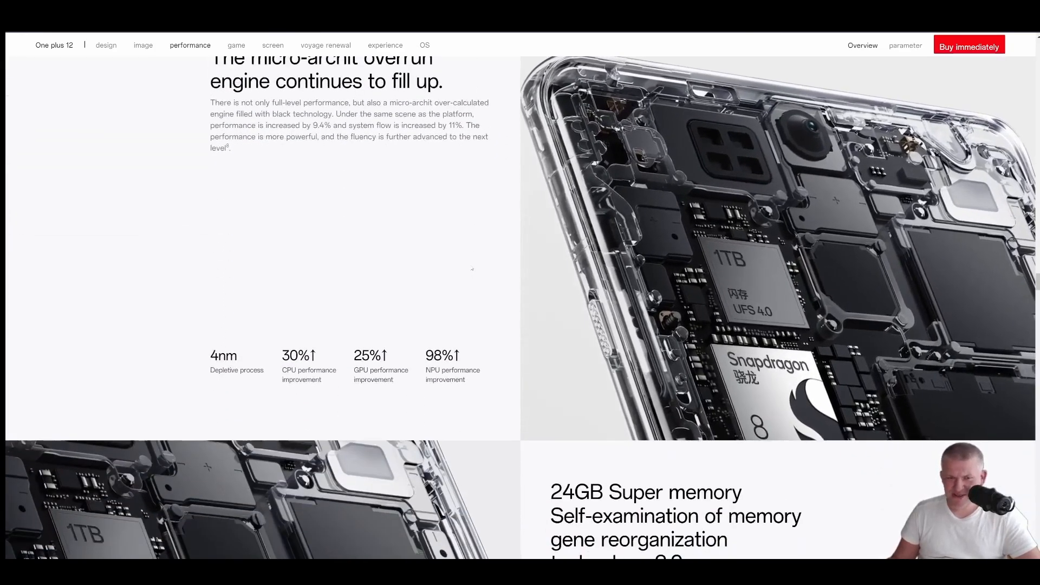
pyautogui.scroll(-3)
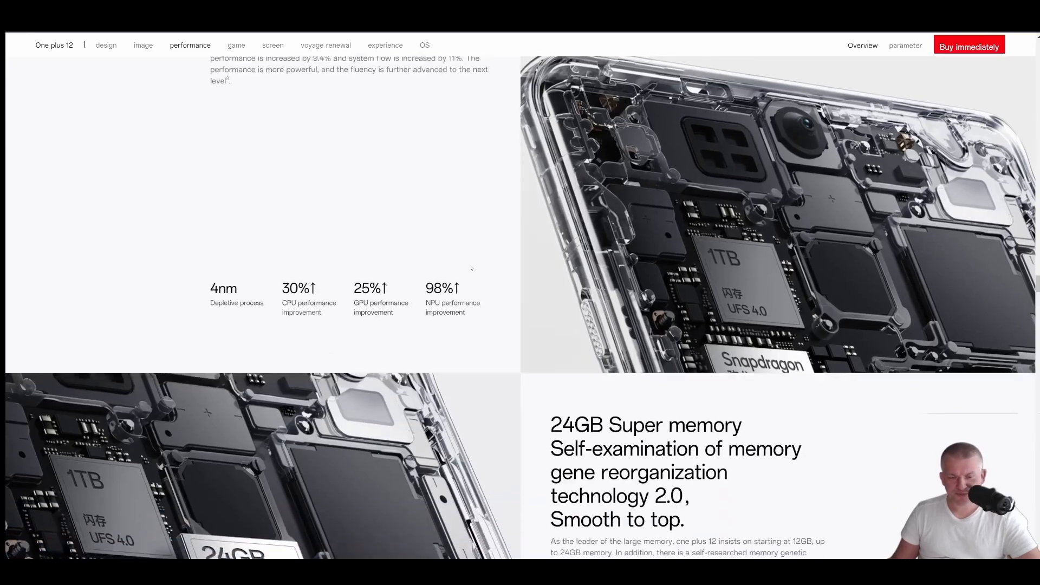
pyautogui.scroll(-3)
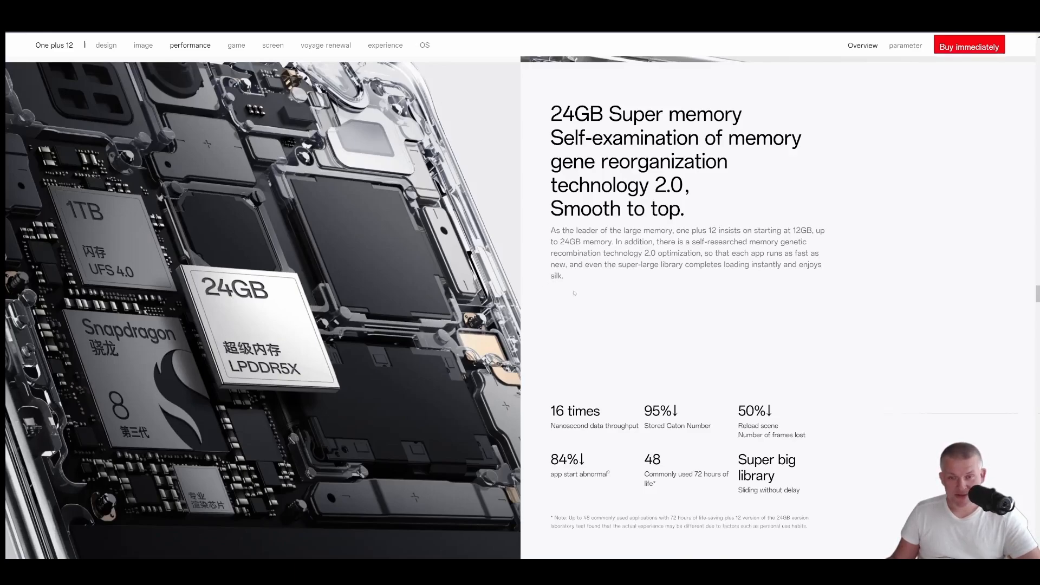
pyautogui.moveTo(597, 289)
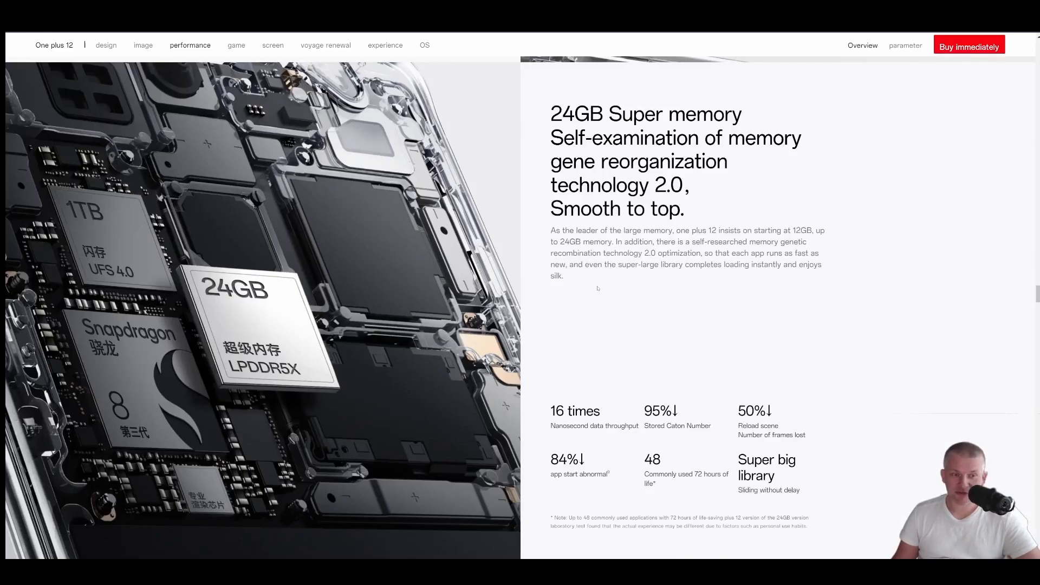
pyautogui.moveTo(597, 289)
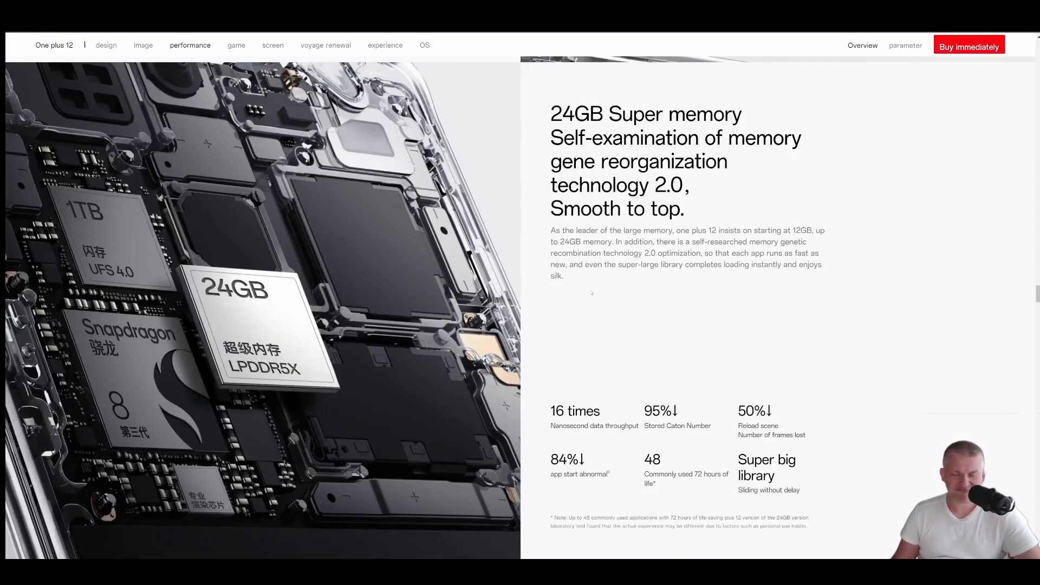
pyautogui.scroll(-3)
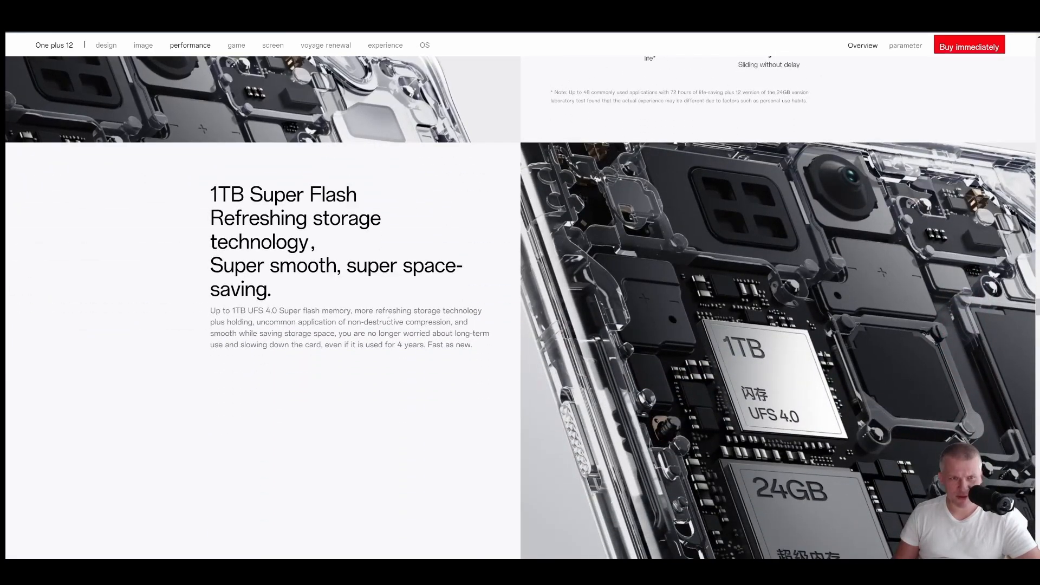
pyautogui.scroll(-3)
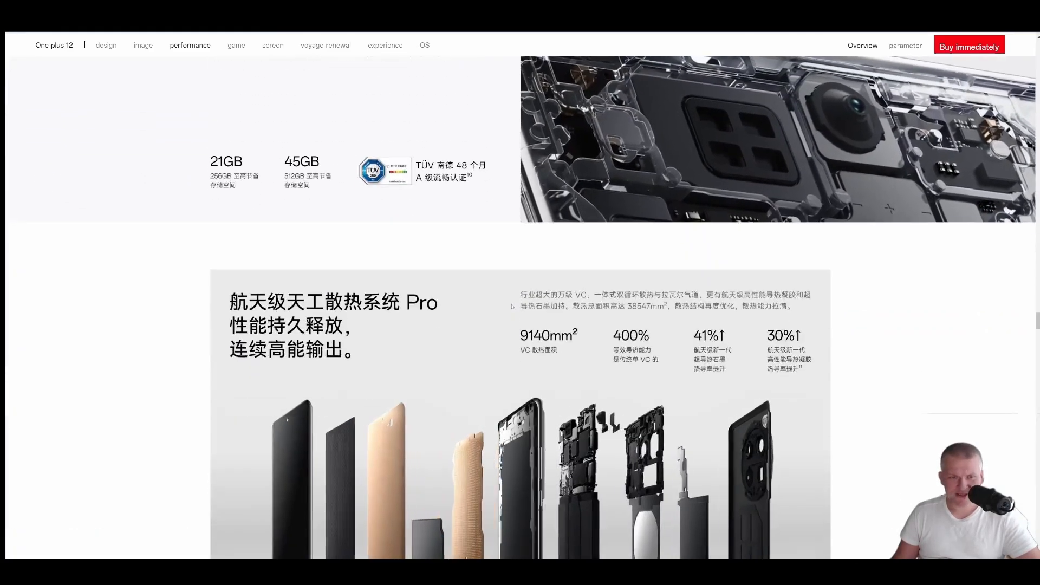
pyautogui.scroll(-3)
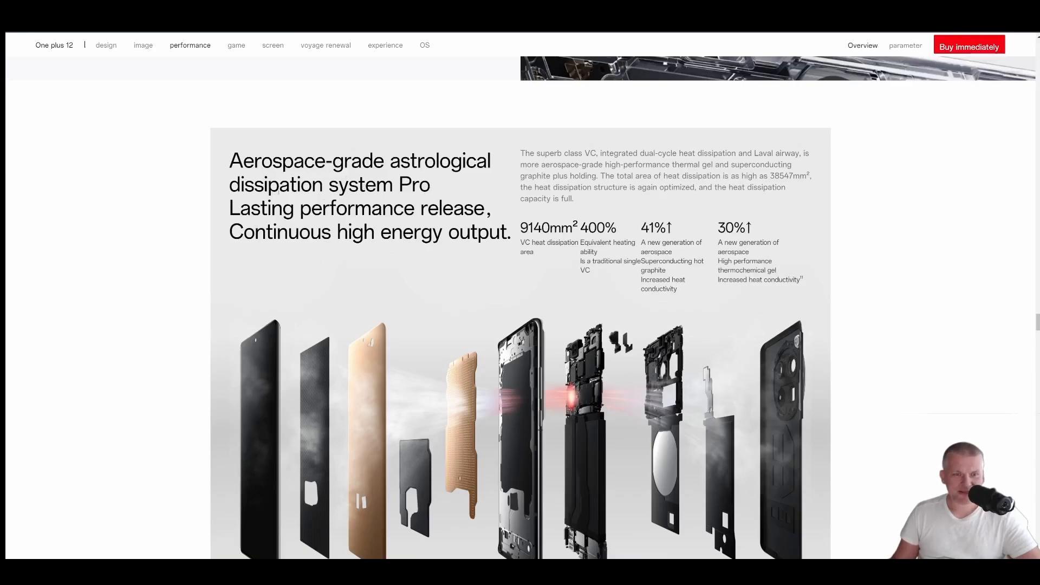
pyautogui.scroll(-3)
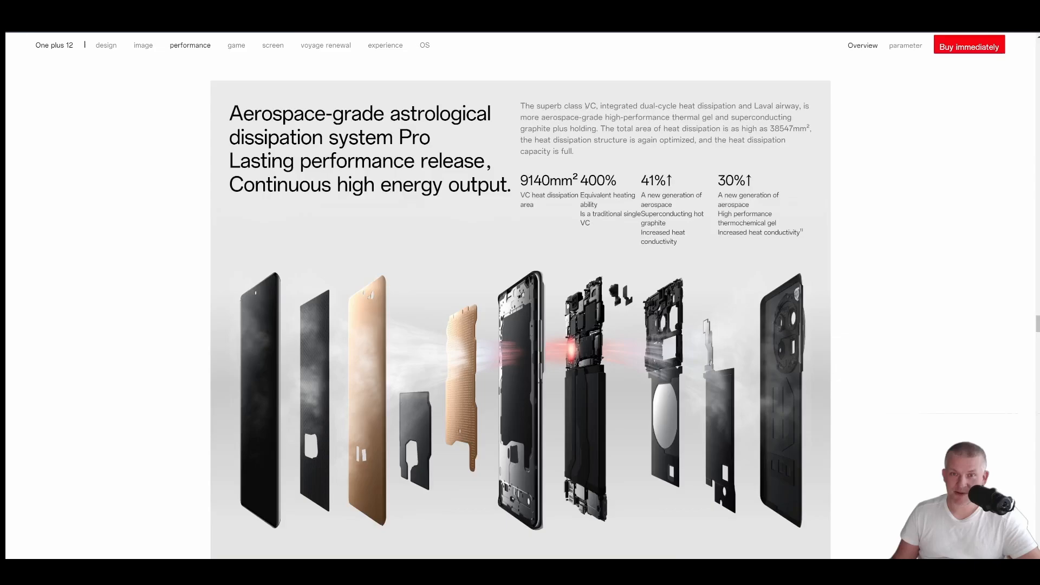
pyautogui.scroll(-3)
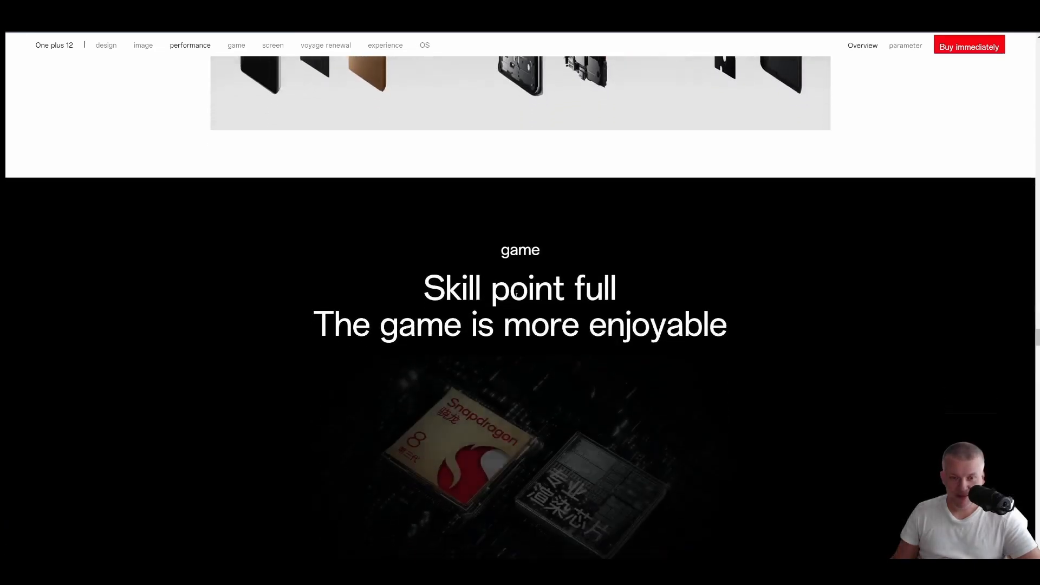
# Scroll past the rendering chip, frame-rate and game window panels to the 2K Oriental screen heading
pyautogui.scroll(-3)
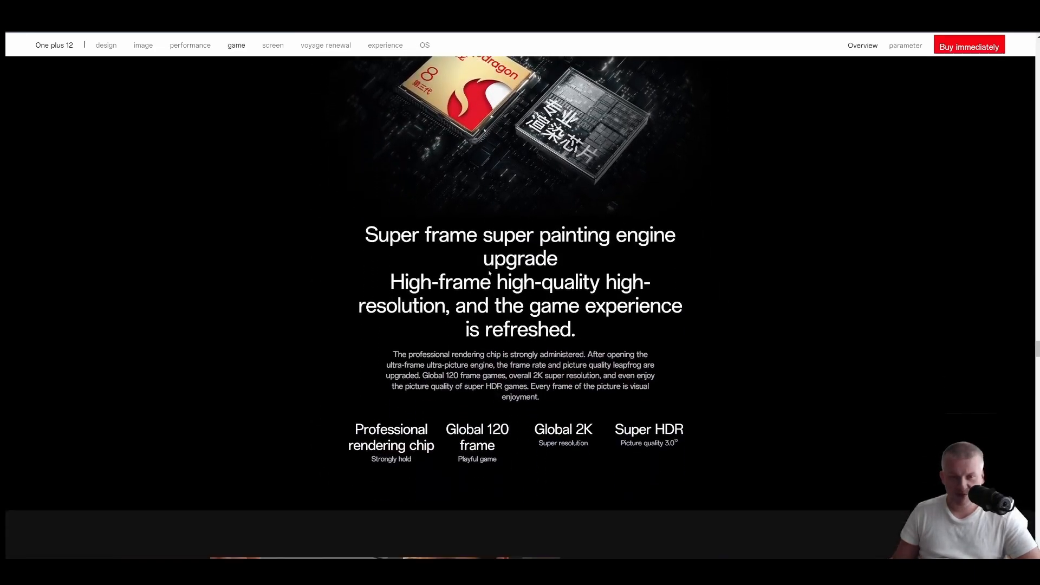
pyautogui.scroll(-3)
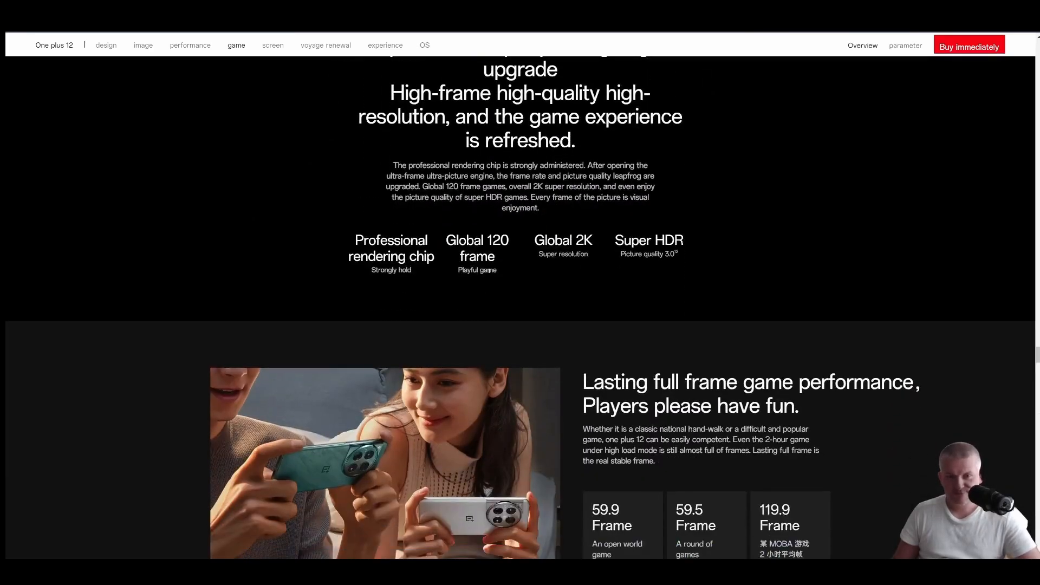
pyautogui.scroll(-3)
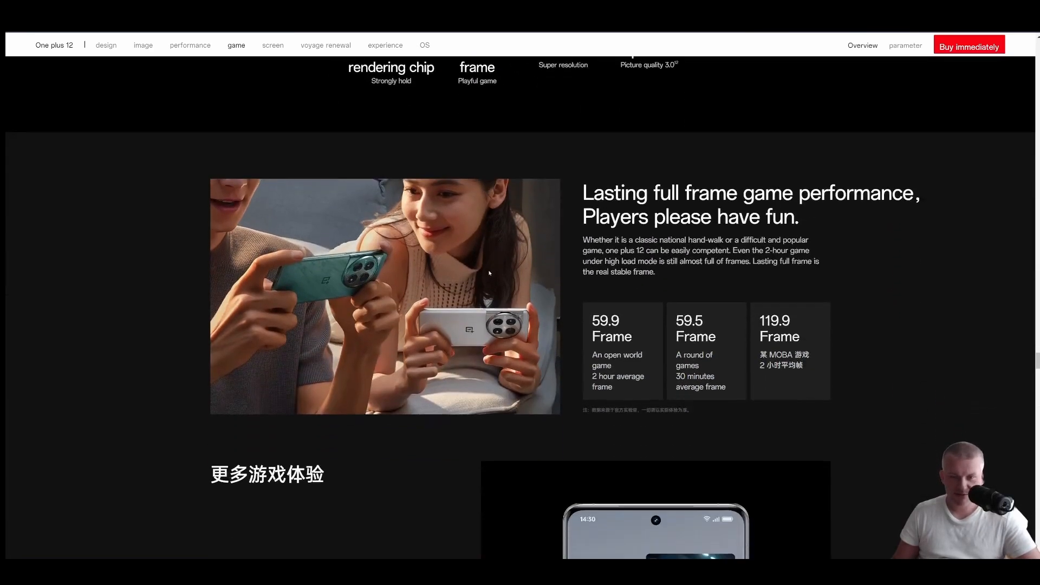
pyautogui.scroll(-3)
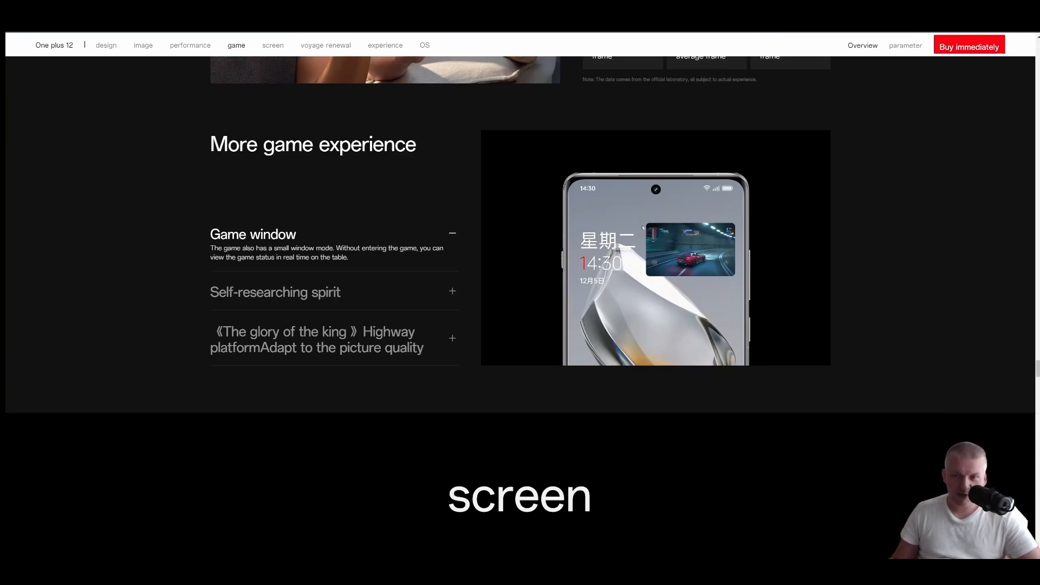
pyautogui.moveTo(785, 277)
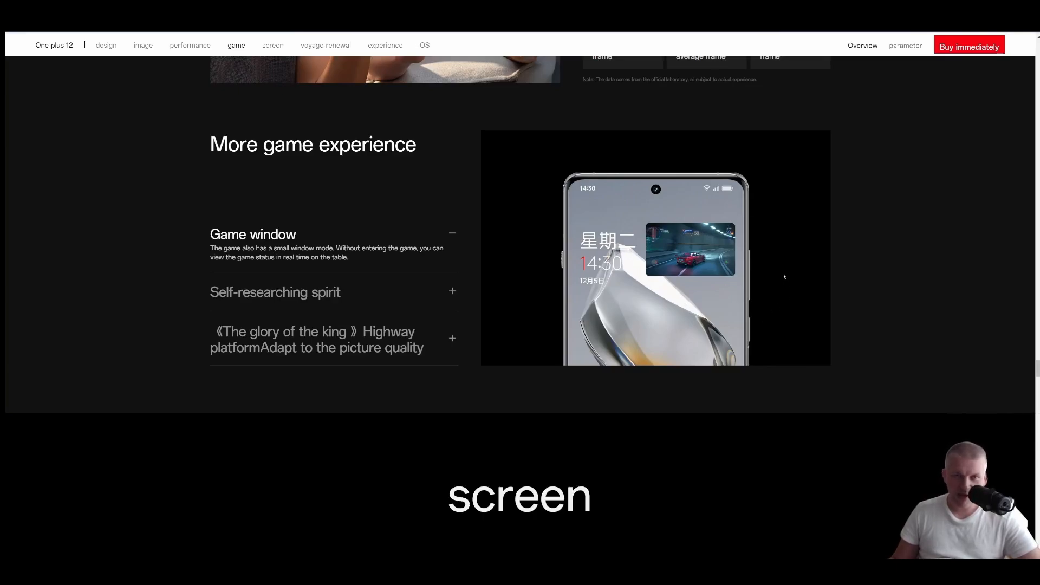
pyautogui.moveTo(756, 262)
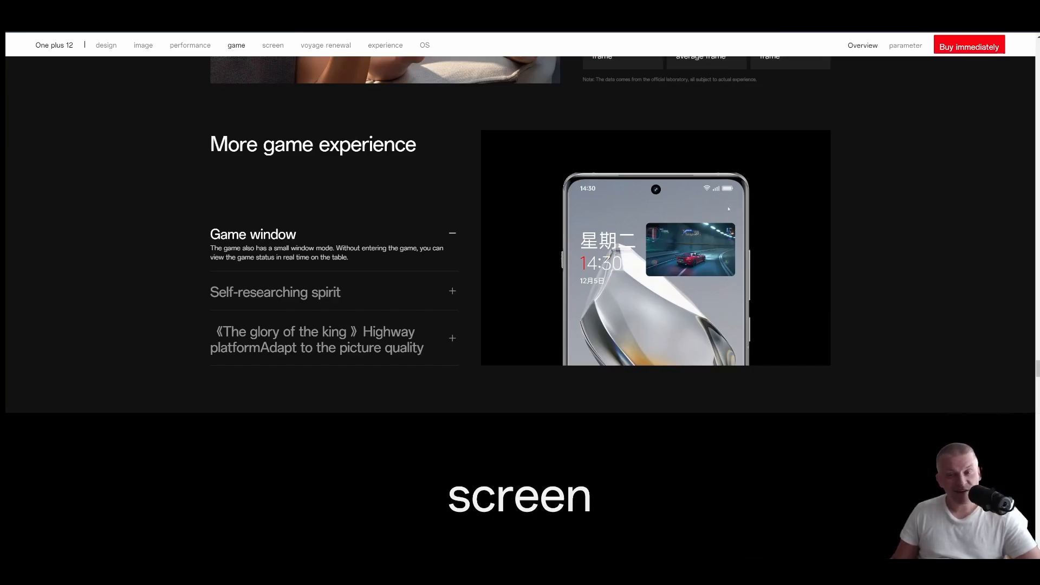
pyautogui.scroll(-3)
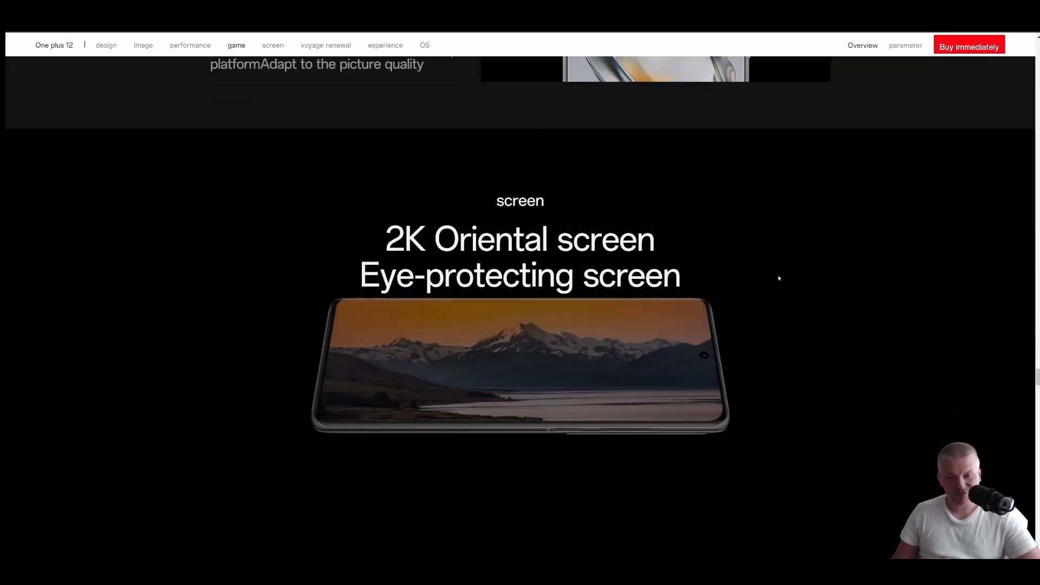
# Scroll past 2K resolution, 4500-nit brightness, eye protection and wet-hand touch to the battery section
pyautogui.scroll(-3)
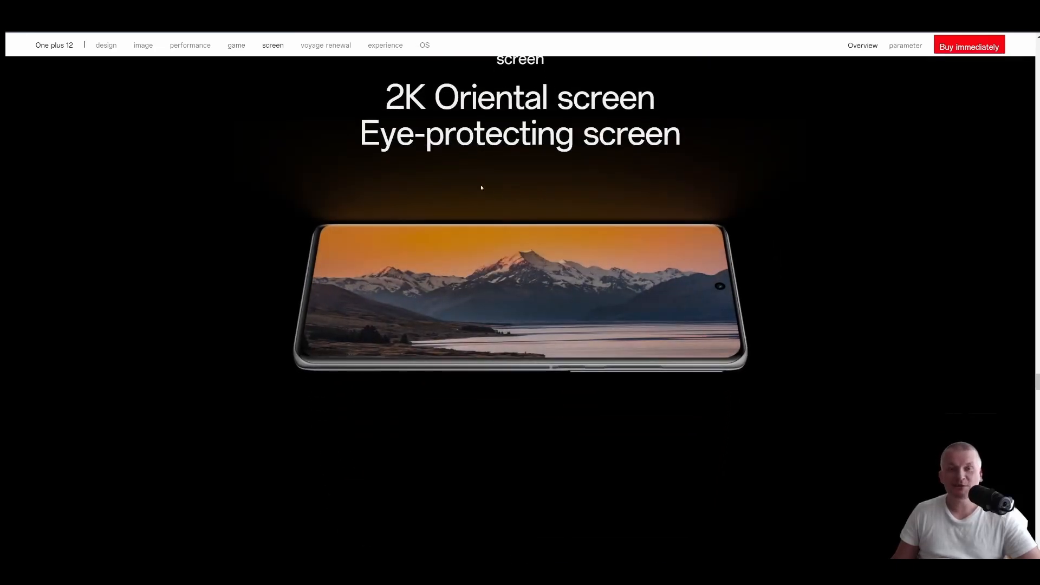
pyautogui.scroll(-3)
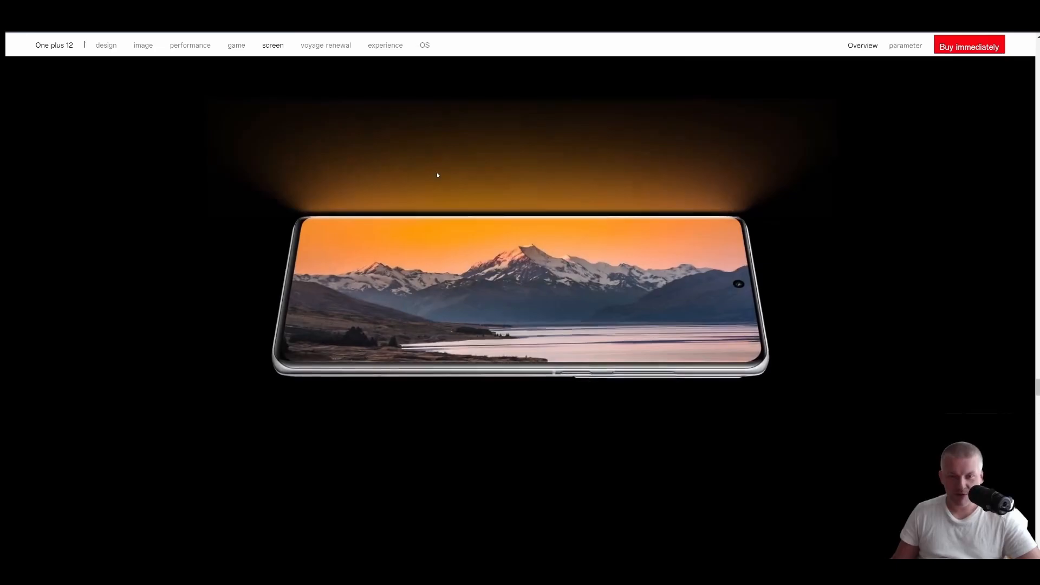
pyautogui.scroll(-3)
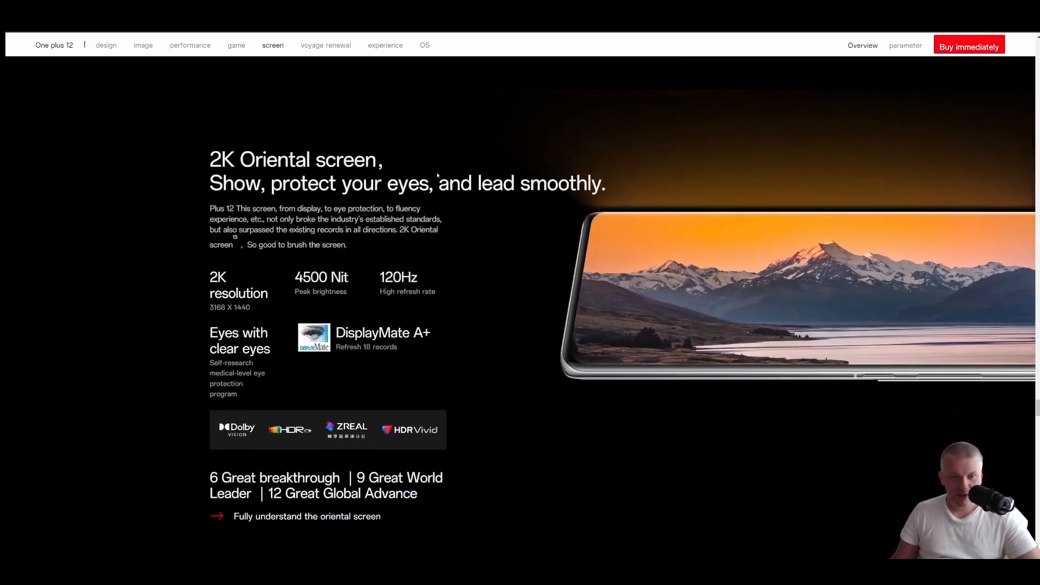
pyautogui.scroll(-3)
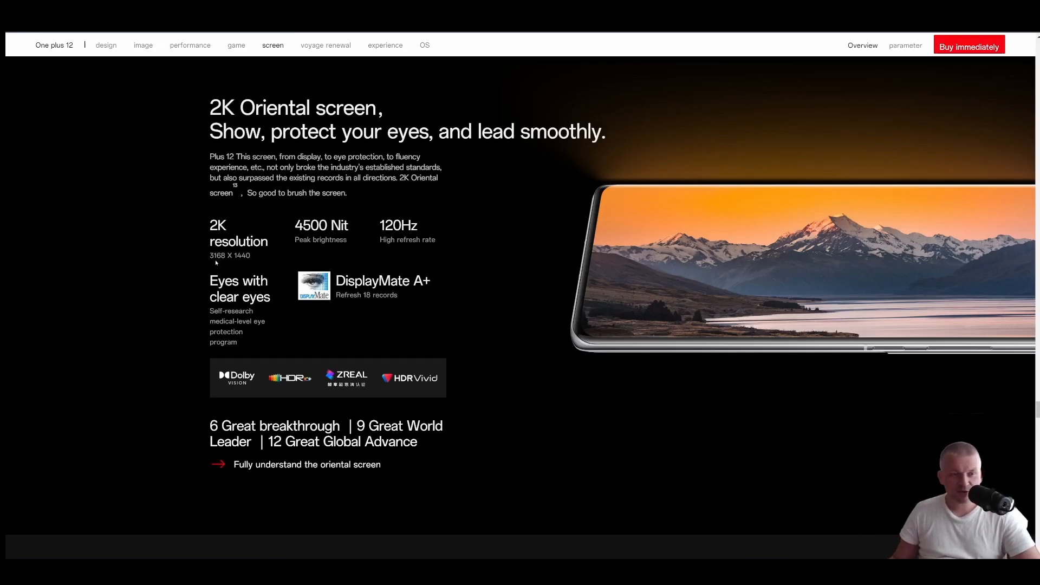
pyautogui.moveTo(419, 264)
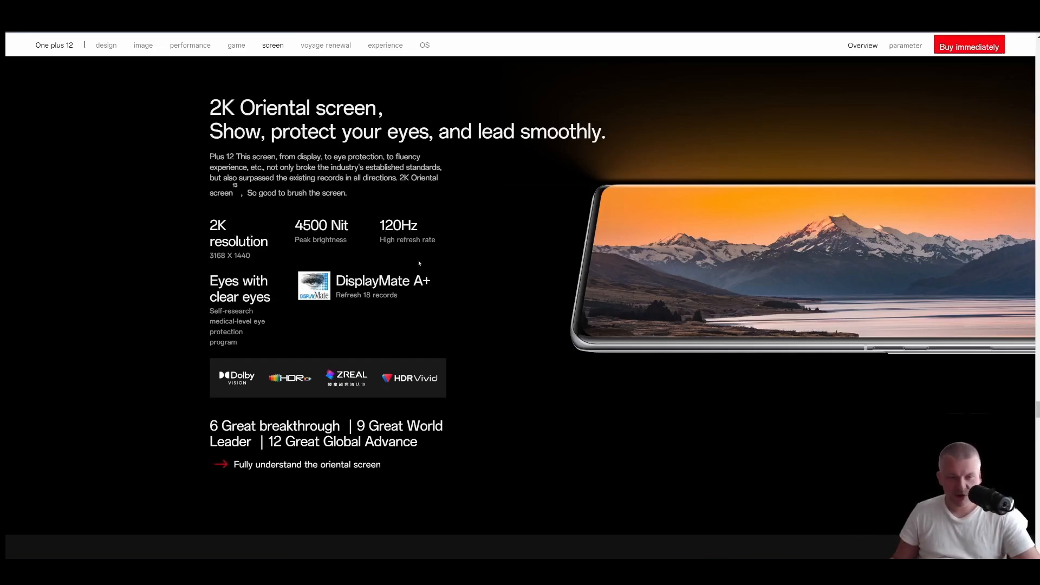
pyautogui.scroll(-3)
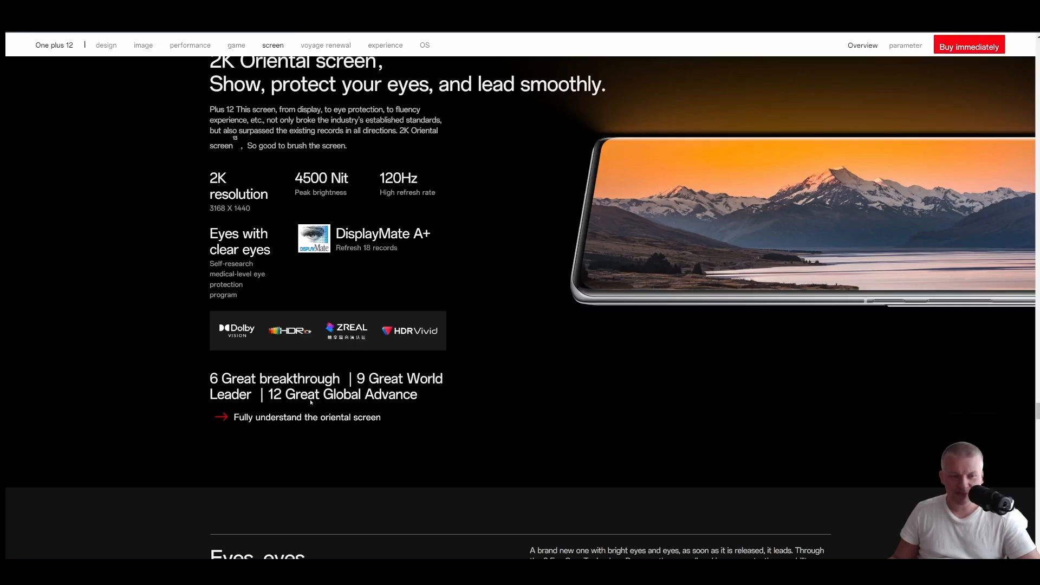
pyautogui.scroll(-3)
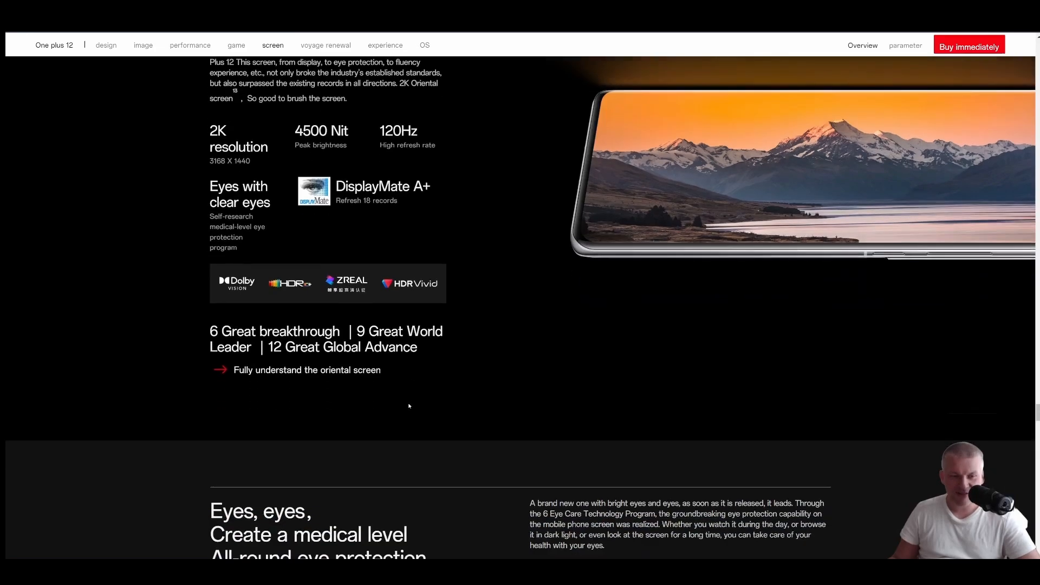
pyautogui.scroll(-3)
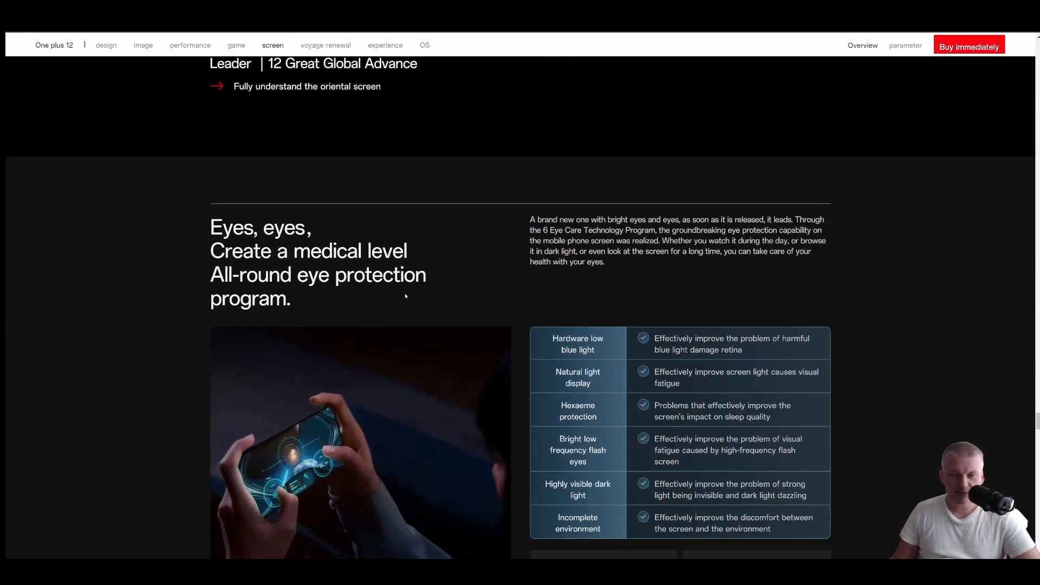
pyautogui.scroll(-3)
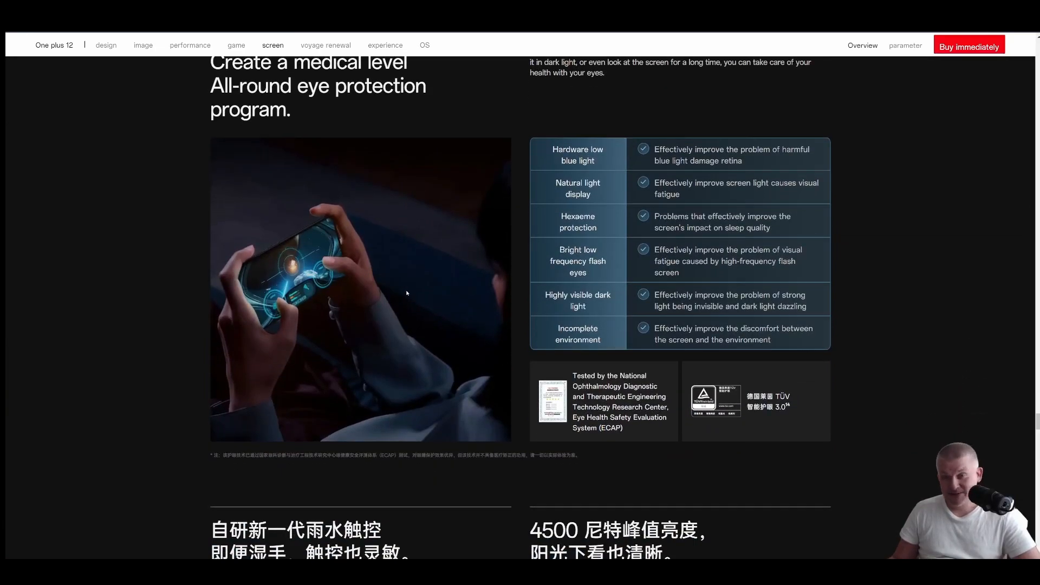
pyautogui.scroll(-3)
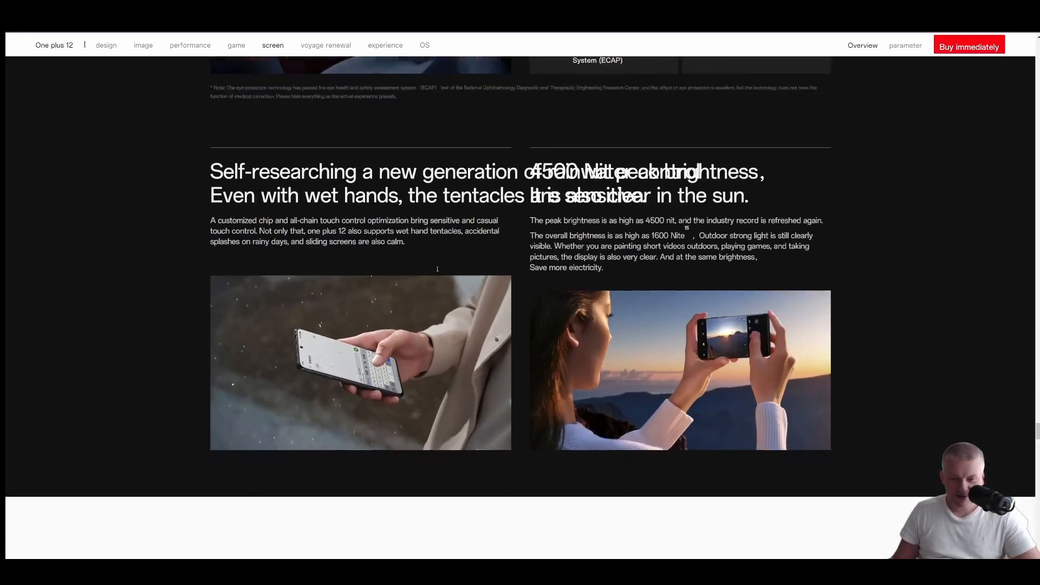
pyautogui.scroll(-3)
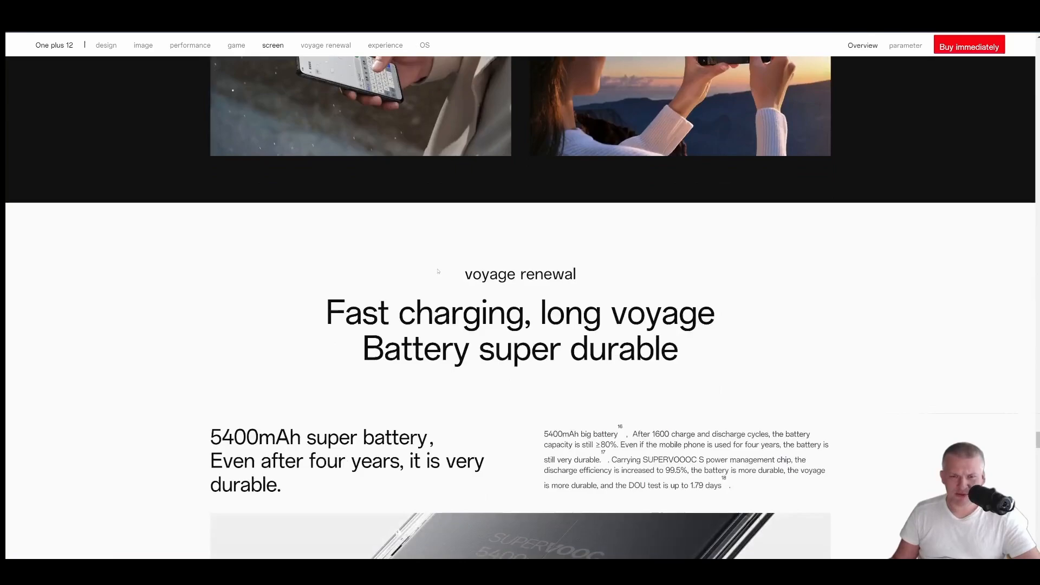
pyautogui.moveTo(507, 224)
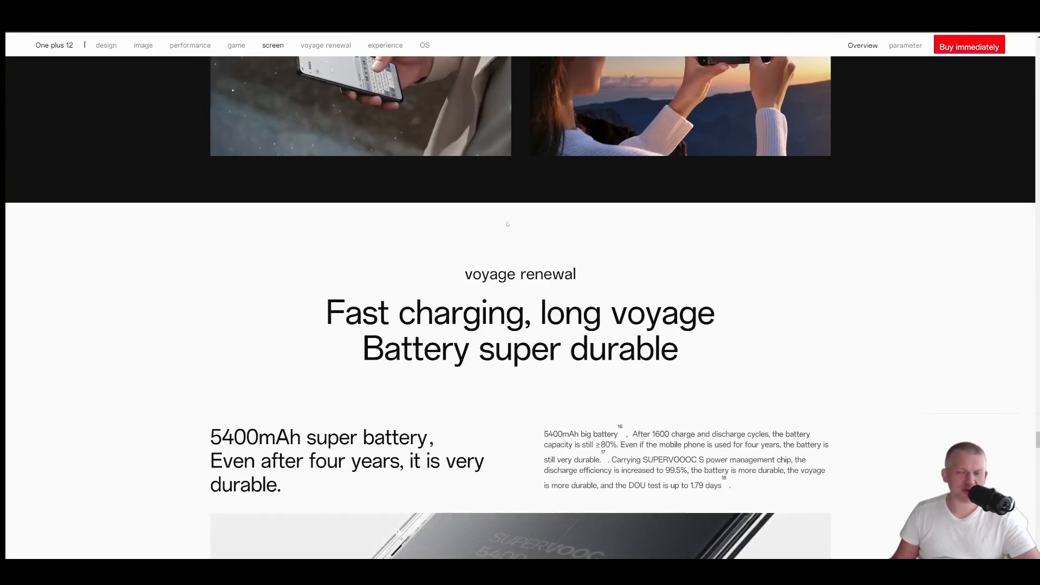
# Scroll past the 5400mAh battery, 100W wired and 50W wireless charging details to the experience heading
pyautogui.scroll(-3)
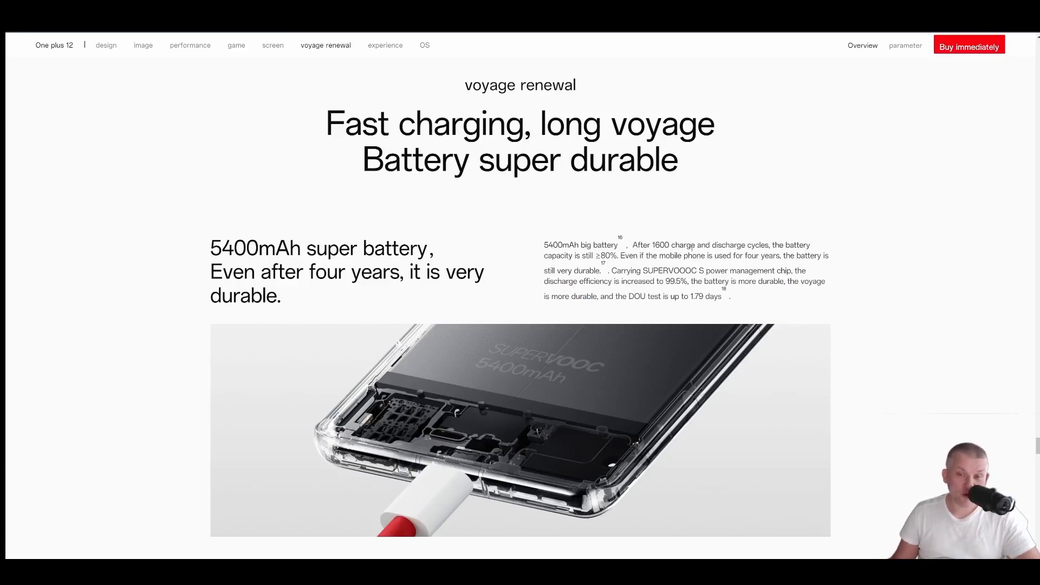
pyautogui.scroll(-3)
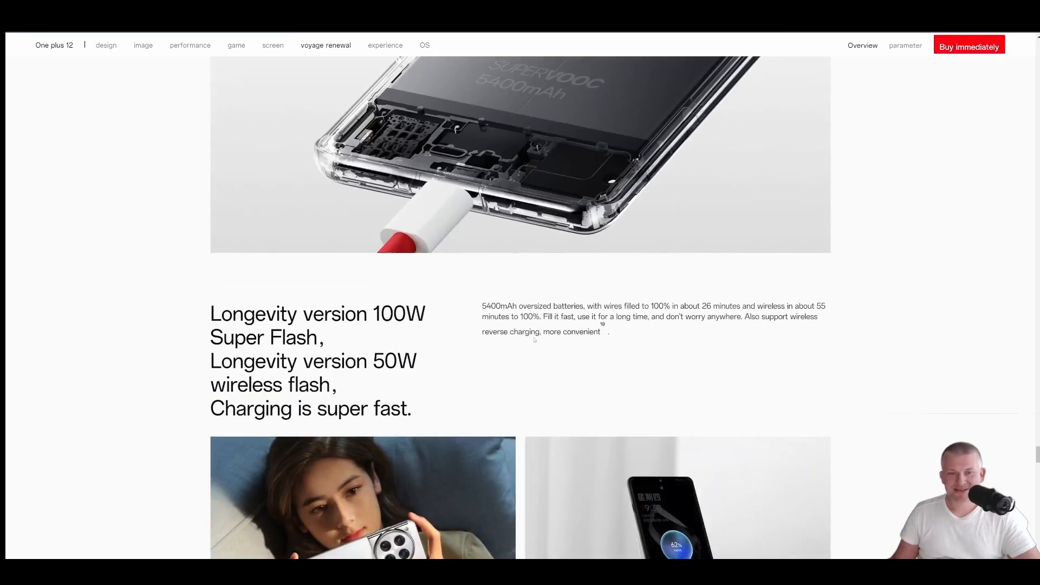
pyautogui.scroll(-3)
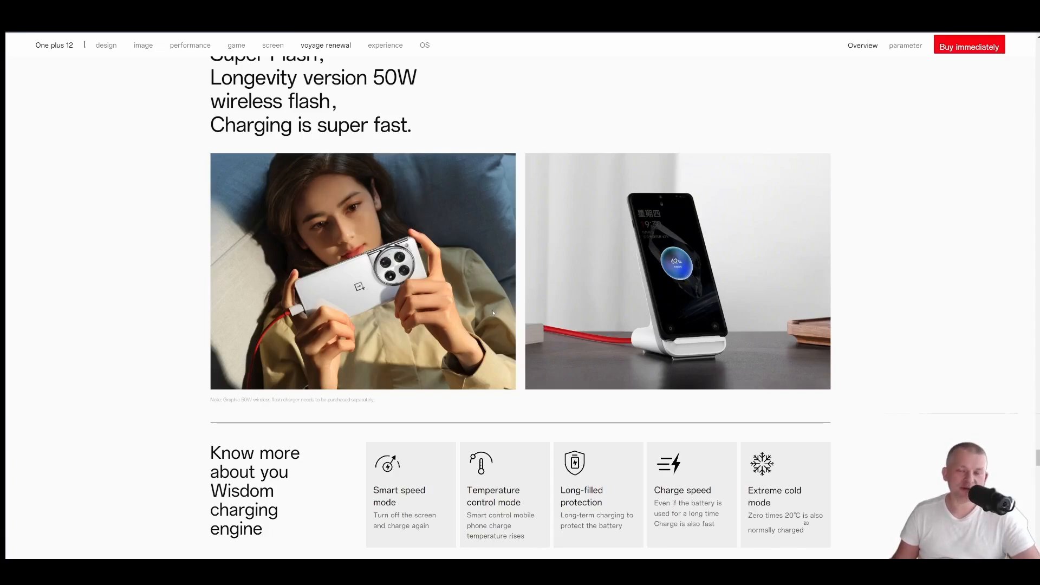
pyautogui.scroll(-3)
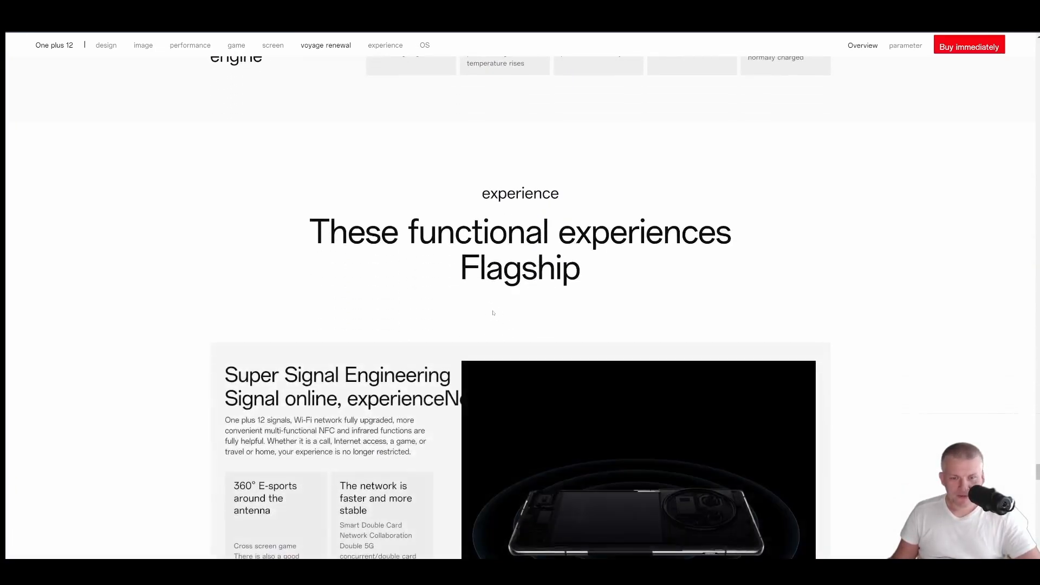
# Scroll past the experience features and ColorOS 14 section to the Remarks at the page bottom
pyautogui.scroll(-3)
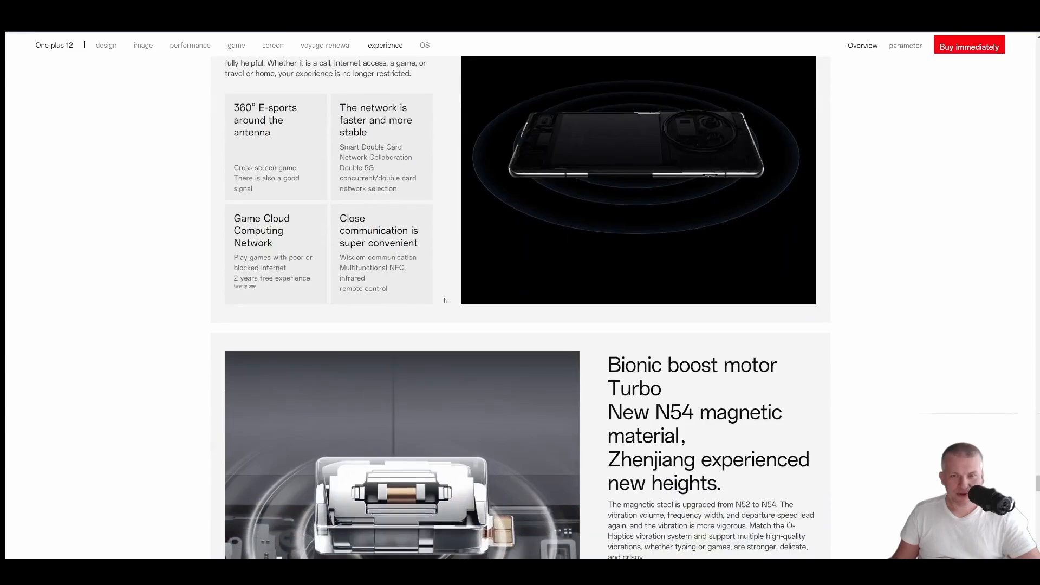
pyautogui.scroll(3)
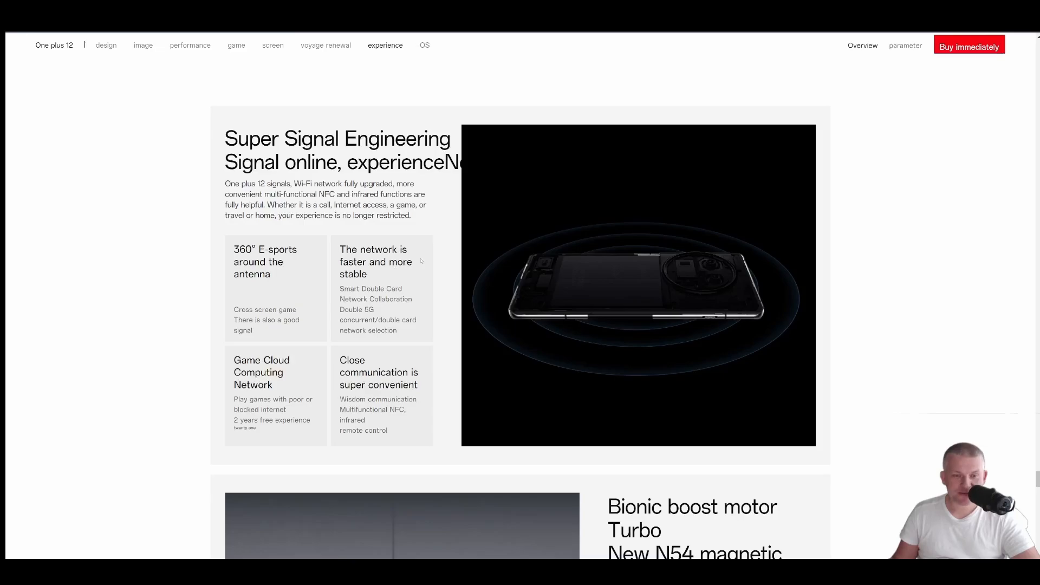
pyautogui.scroll(-3)
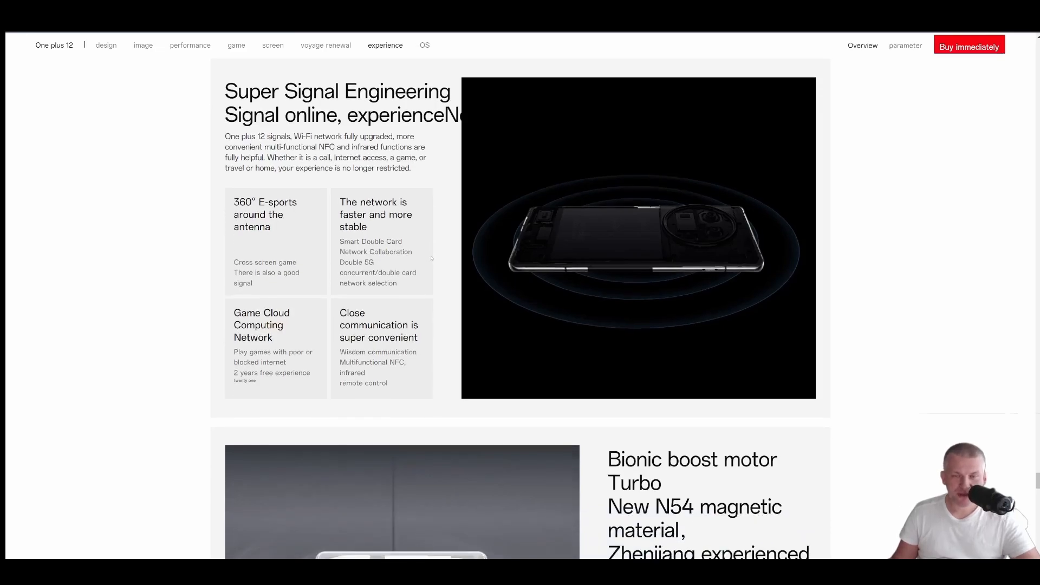
pyautogui.scroll(-3)
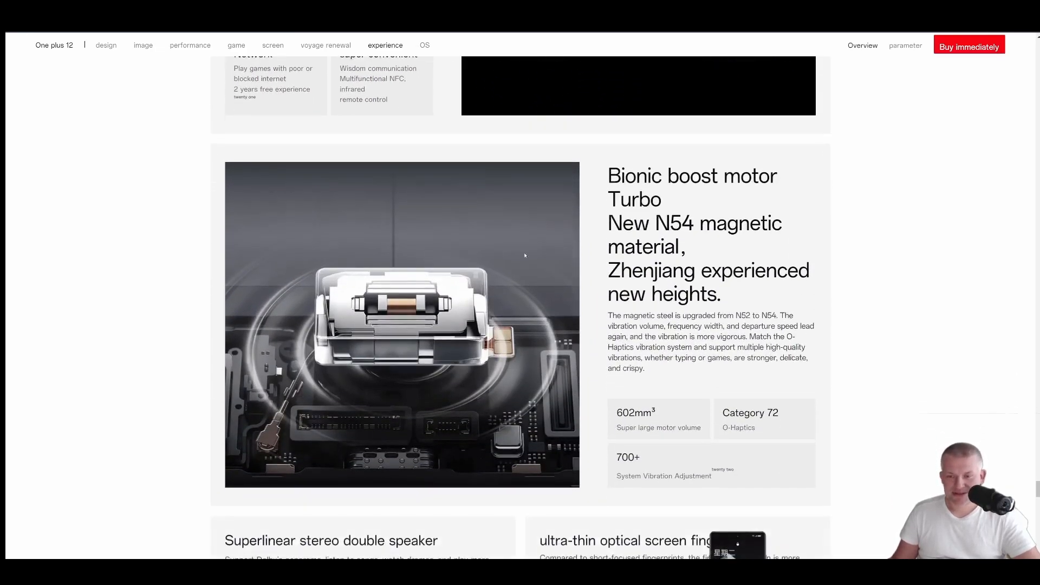
pyautogui.scroll(-3)
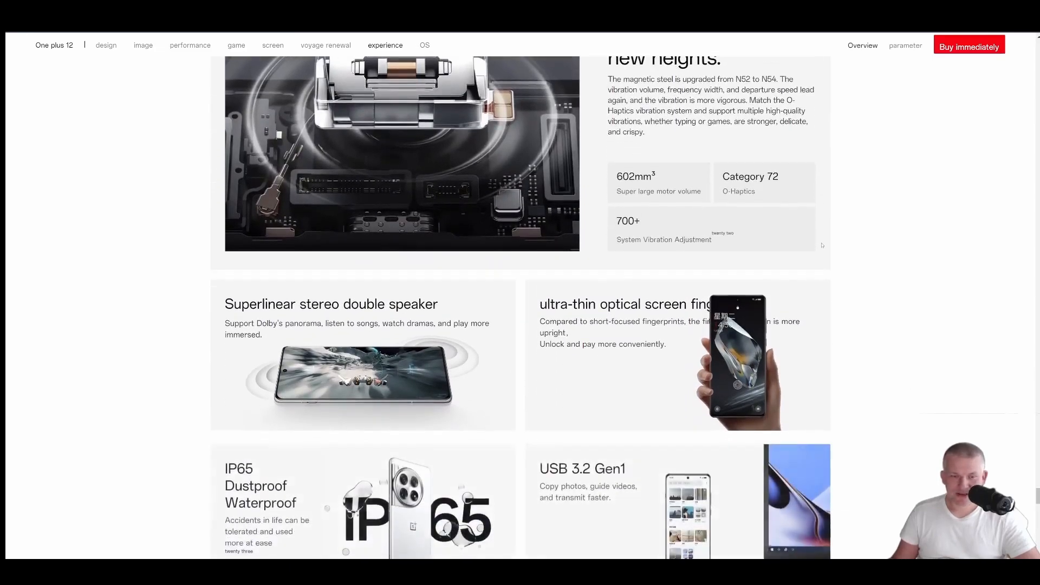
pyautogui.scroll(-3)
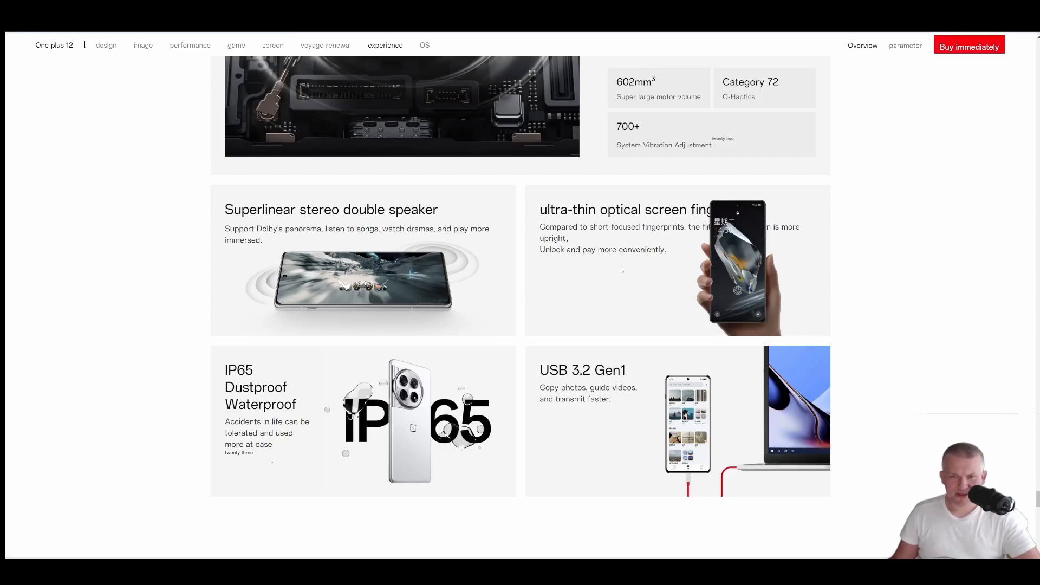
pyautogui.scroll(-3)
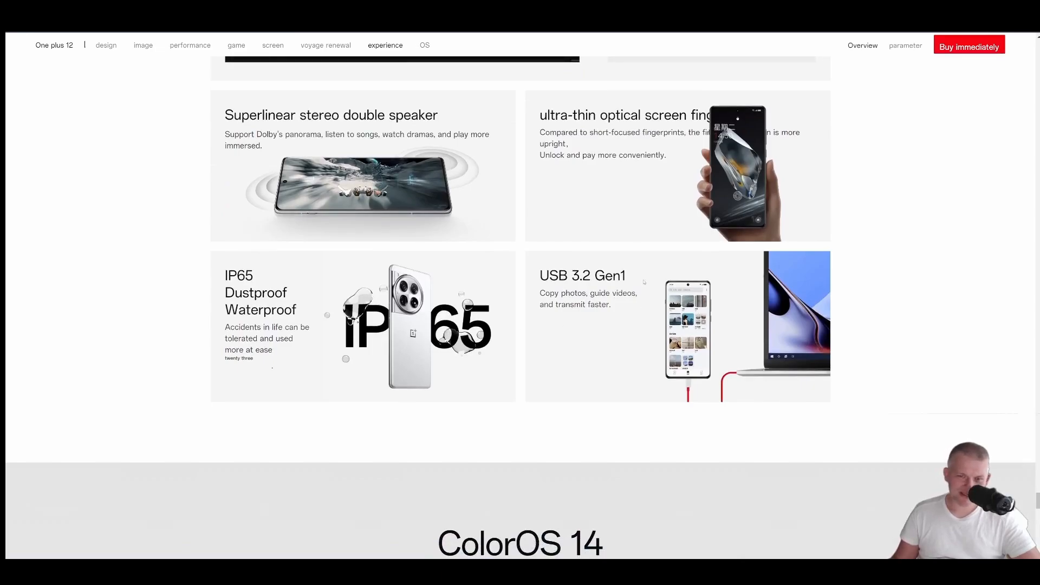
pyautogui.scroll(-3)
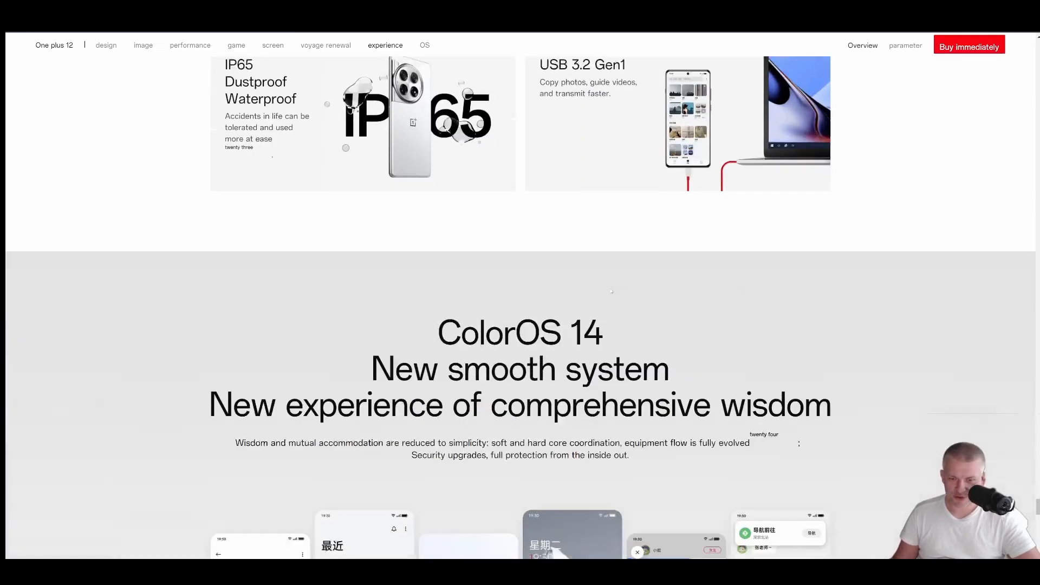
pyautogui.scroll(-3)
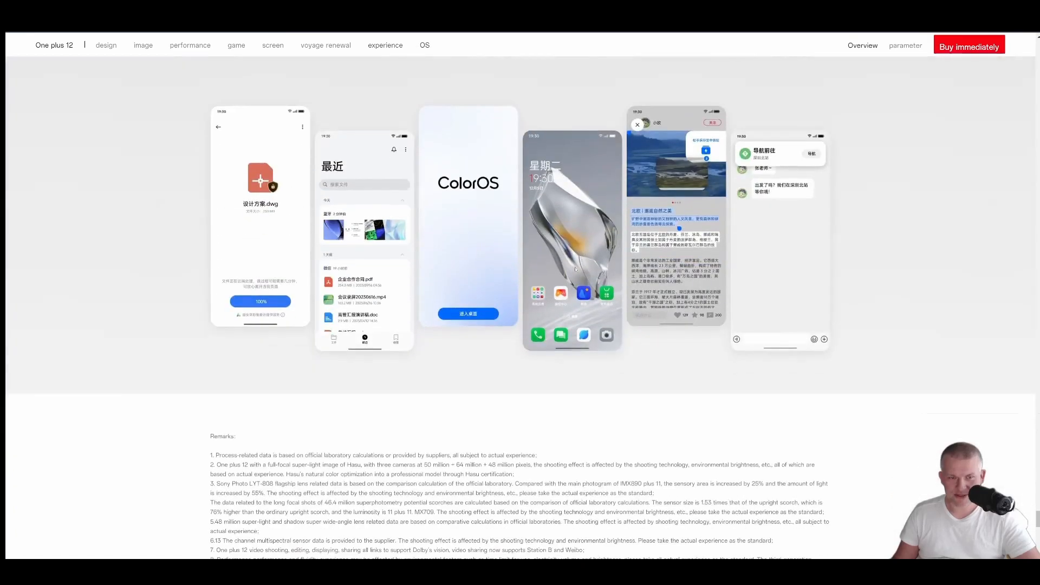
pyautogui.scroll(-3)
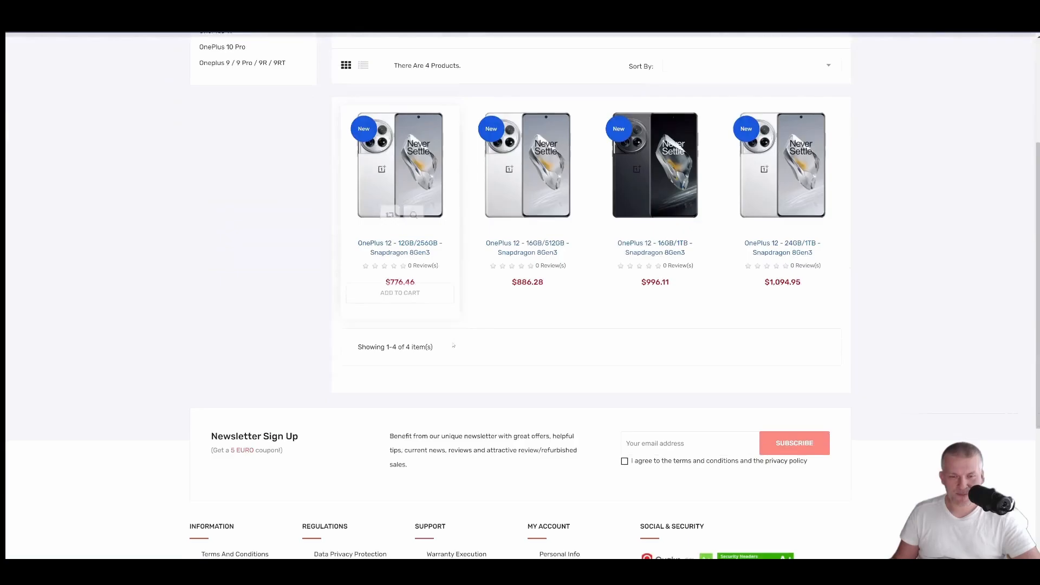
# Switch TradingShenzhen prices to euros (€707–€997) and open the OnePlus 12 12GB/256GB listing
pyautogui.scroll(3)
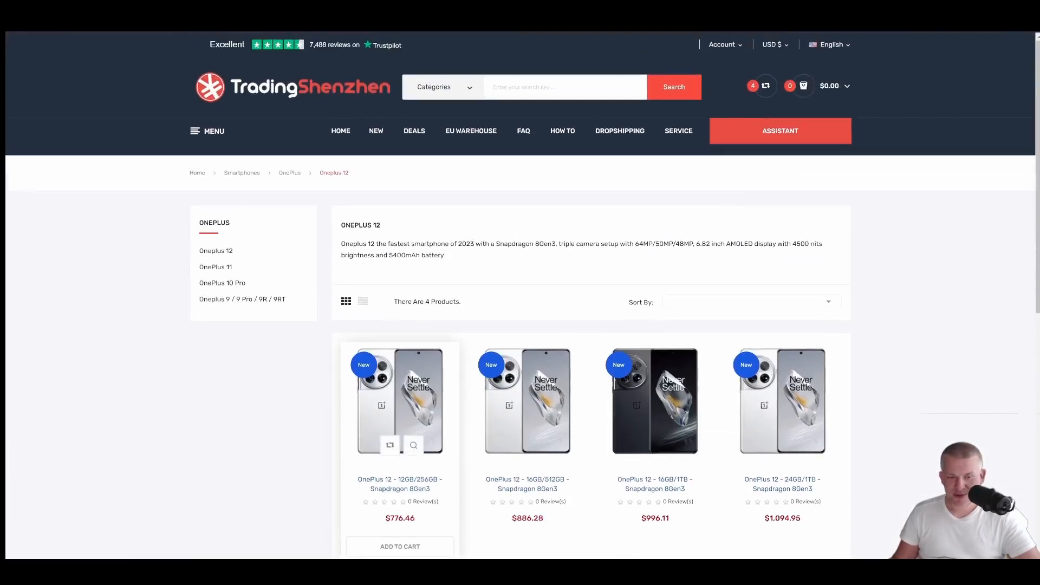
pyautogui.click(772, 45)
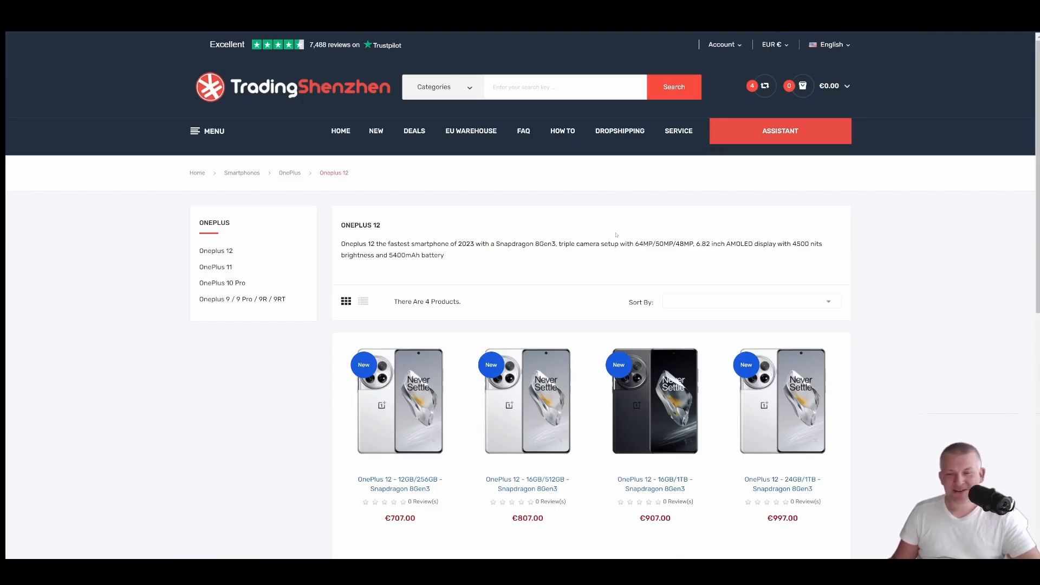
pyautogui.moveTo(565, 292)
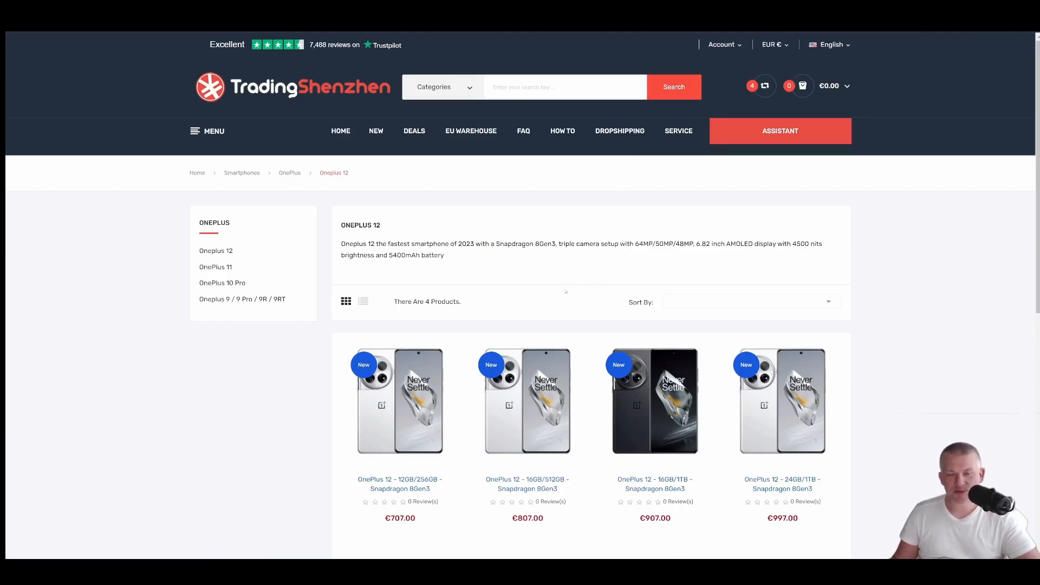
pyautogui.scroll(-3)
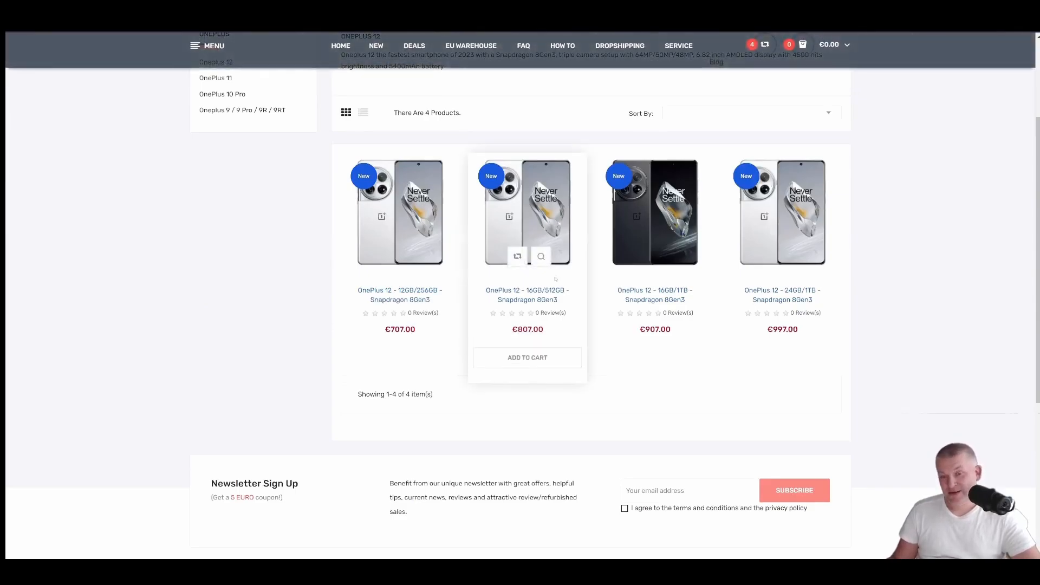
pyautogui.moveTo(400, 212)
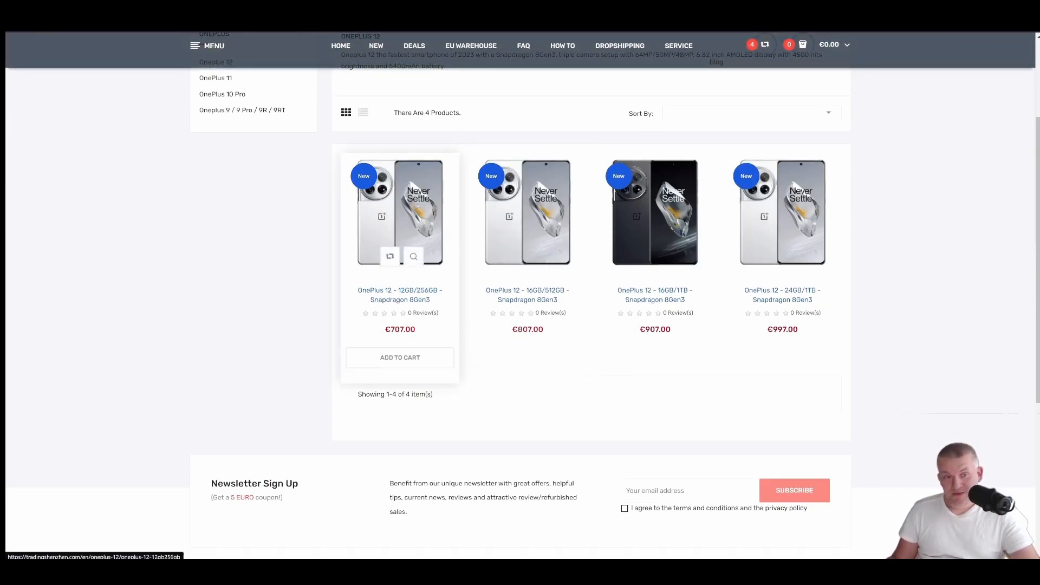
pyautogui.click(400, 213)
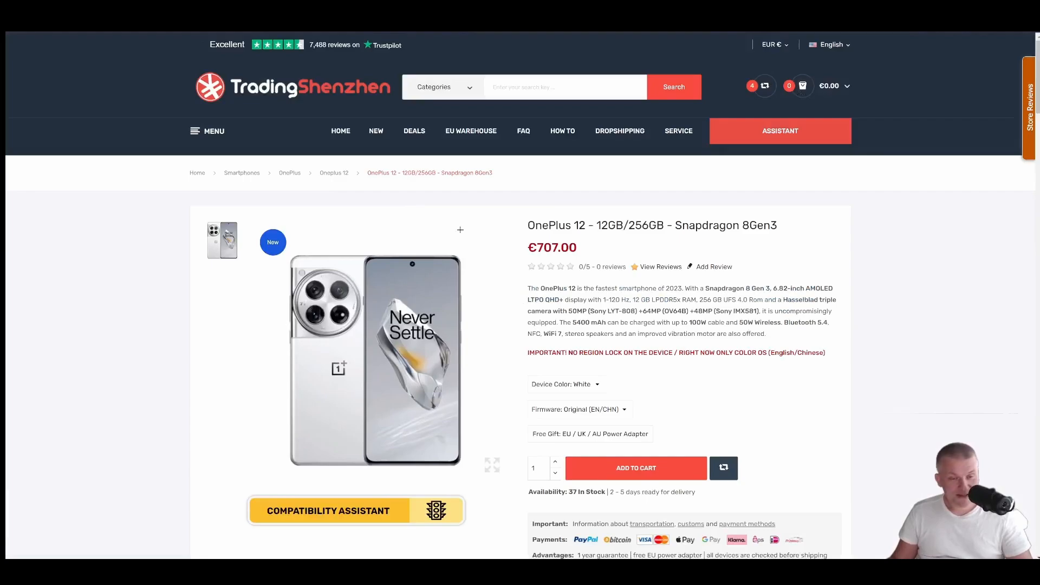
# View the 12GB/256GB phone's Green and Black colour variants, keeping the EN/CHN firmware option
pyautogui.scroll(-3)
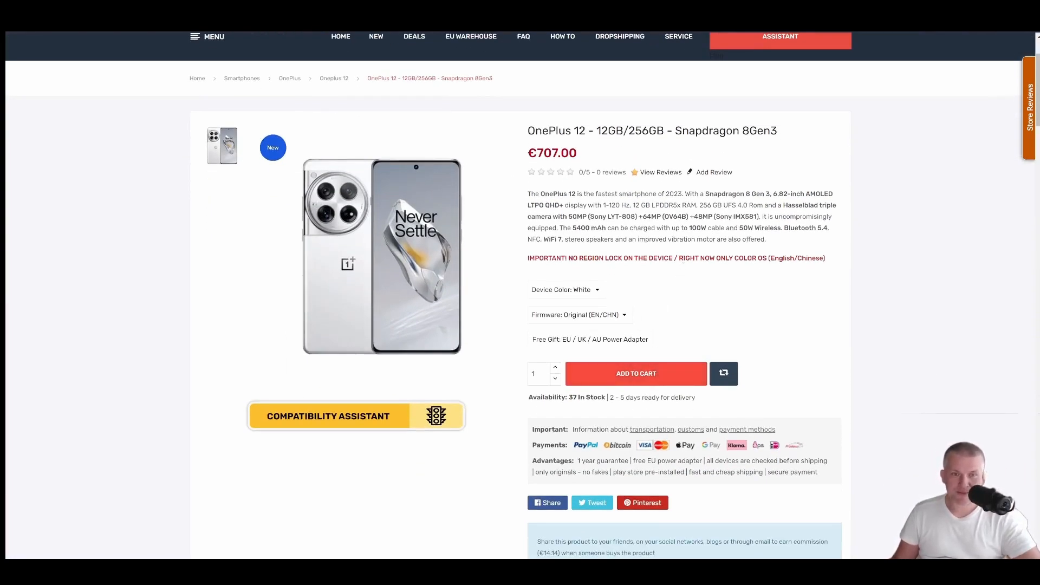
pyautogui.click(579, 314)
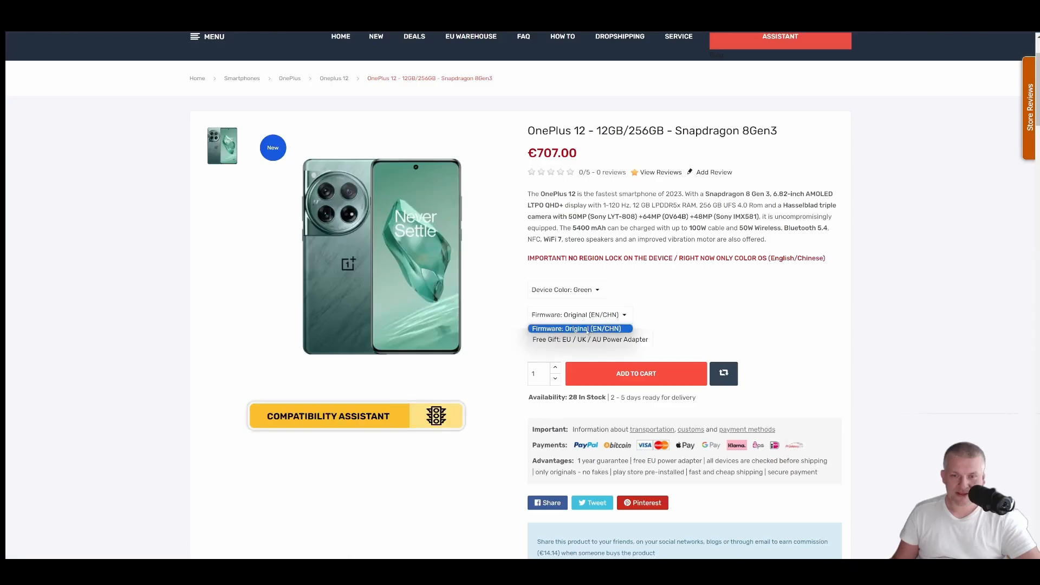
pyautogui.click(564, 289)
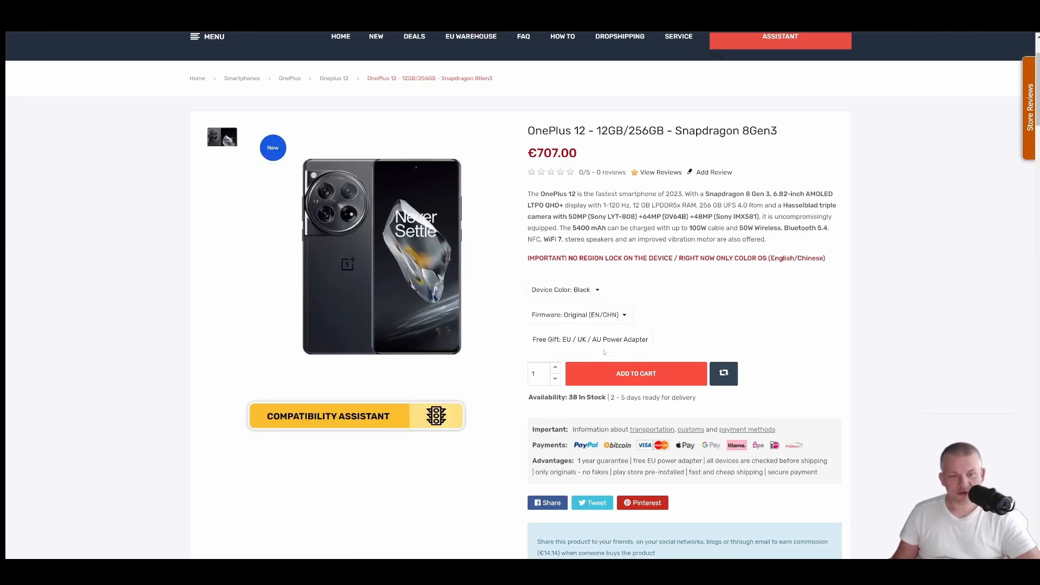
pyautogui.scroll(3)
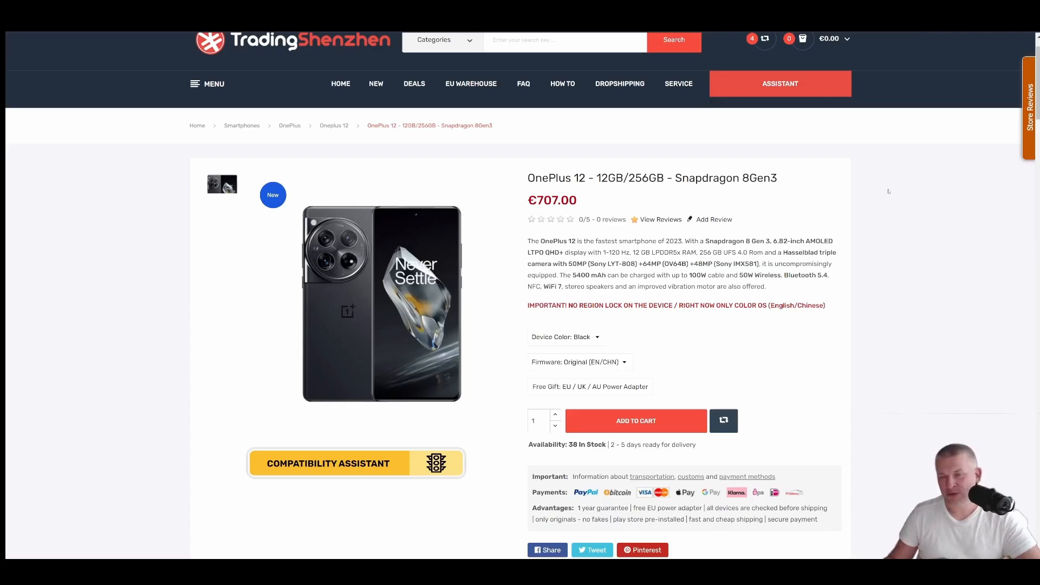
pyautogui.moveTo(857, 197)
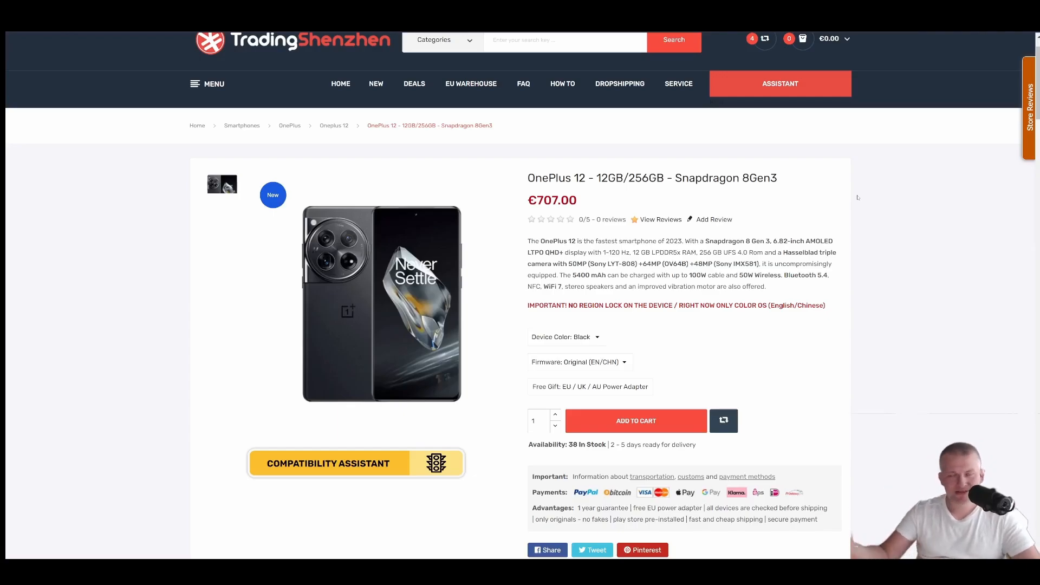
# Scroll the product description, then return to the four-variant OnePlus 12 listing
pyautogui.scroll(-3)
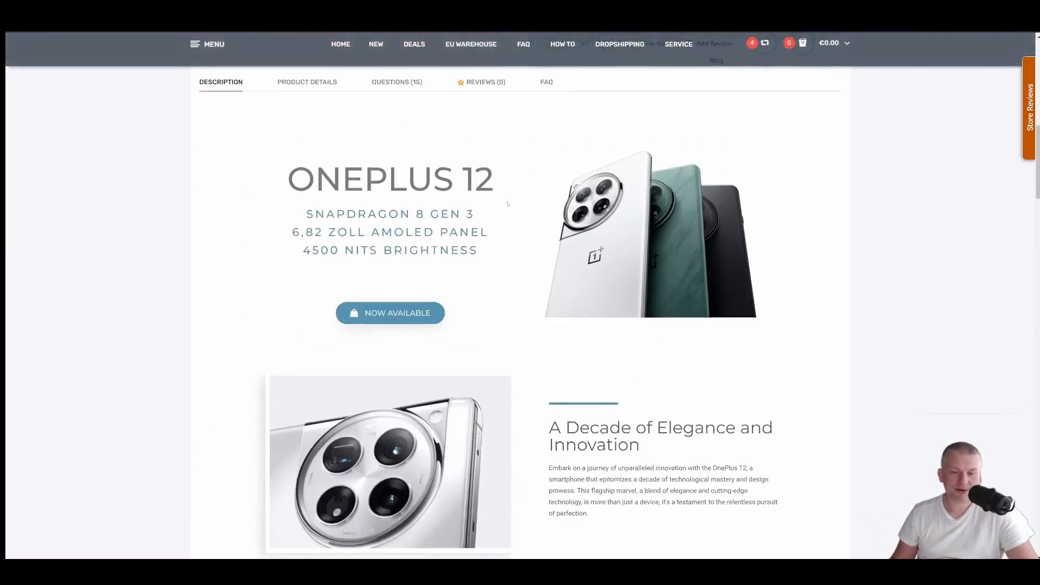
pyautogui.scroll(3)
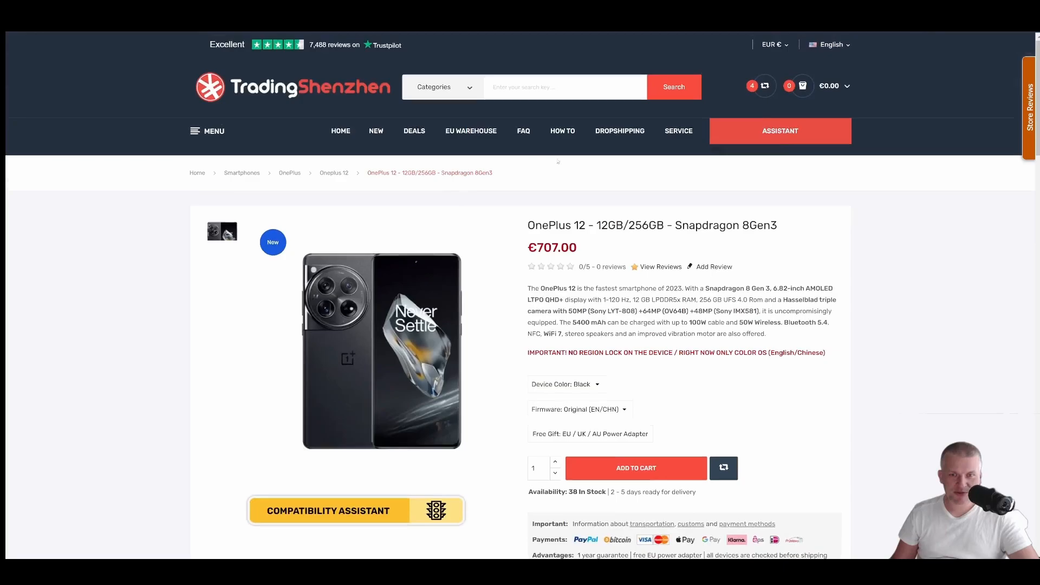
pyautogui.click(334, 172)
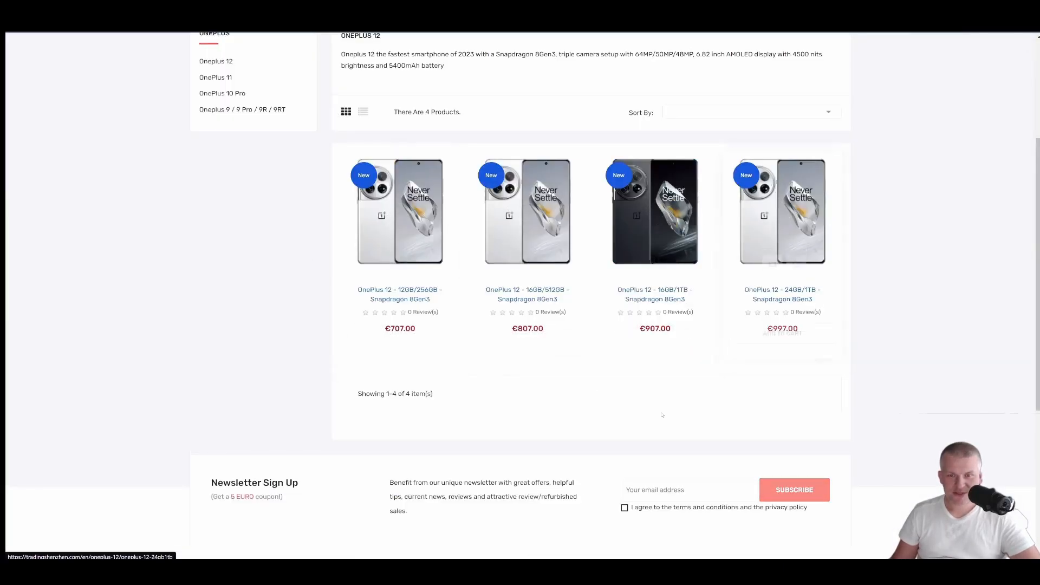
pyautogui.moveTo(640, 427)
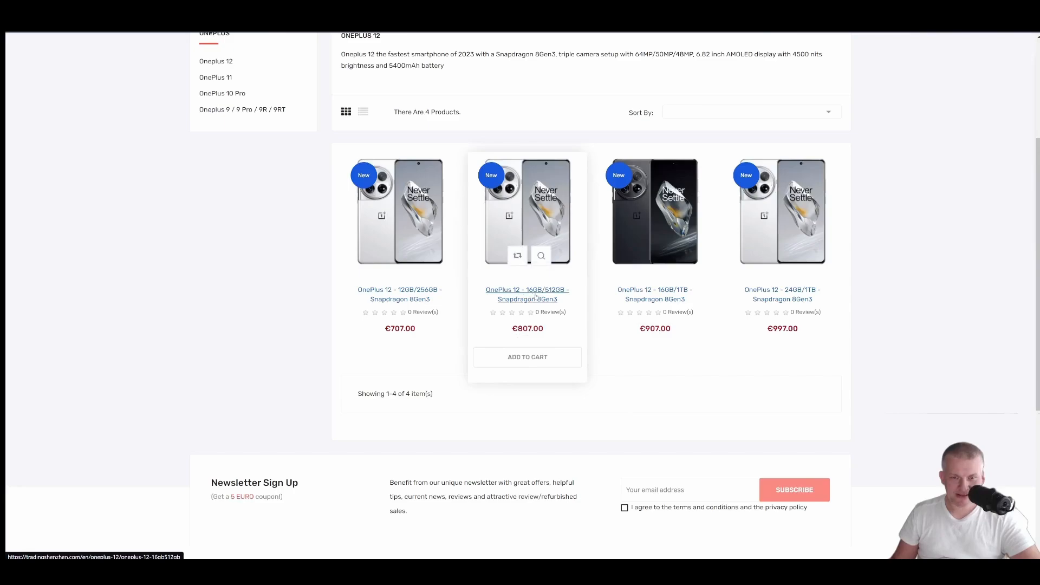
pyautogui.moveTo(527, 293)
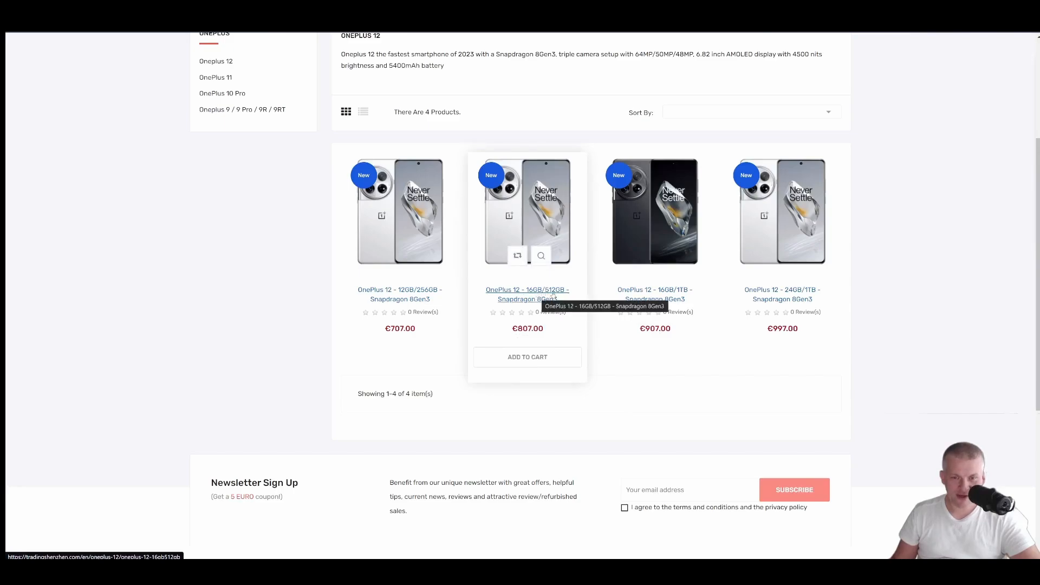
pyautogui.moveTo(608, 376)
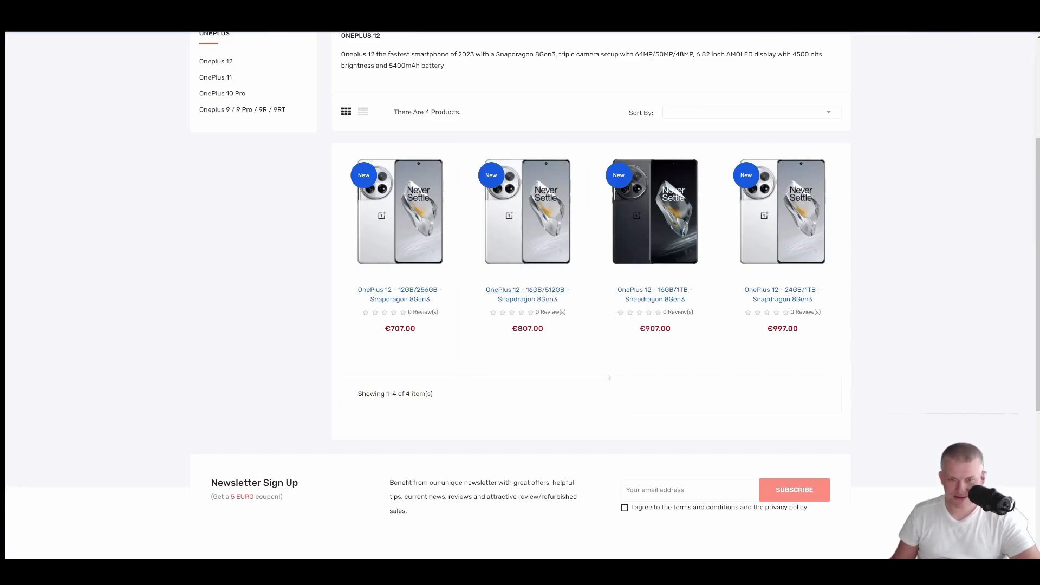
pyautogui.moveTo(603, 366)
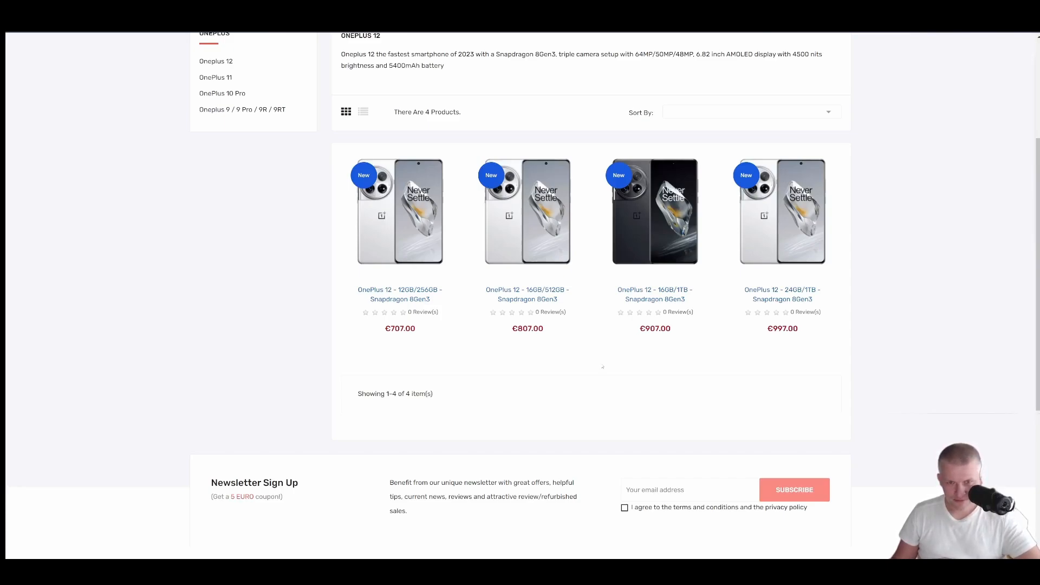
pyautogui.moveTo(546, 349)
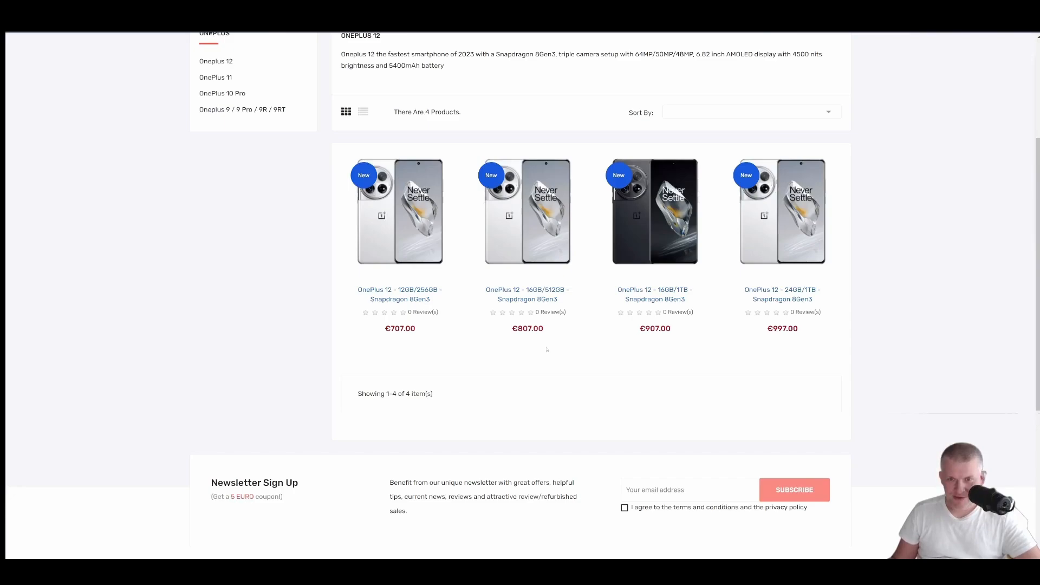
pyautogui.moveTo(654, 212)
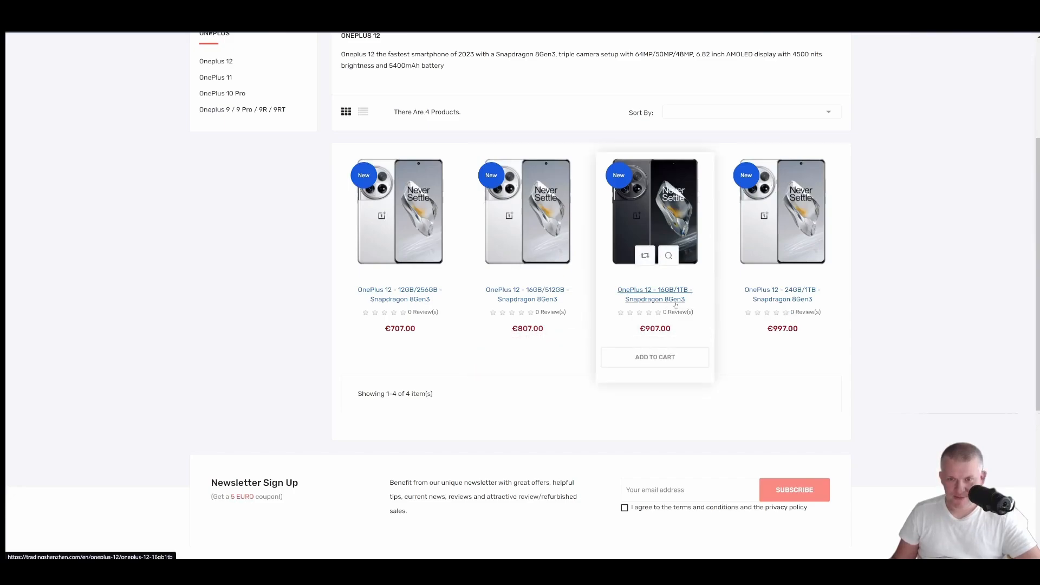
pyautogui.moveTo(781, 211)
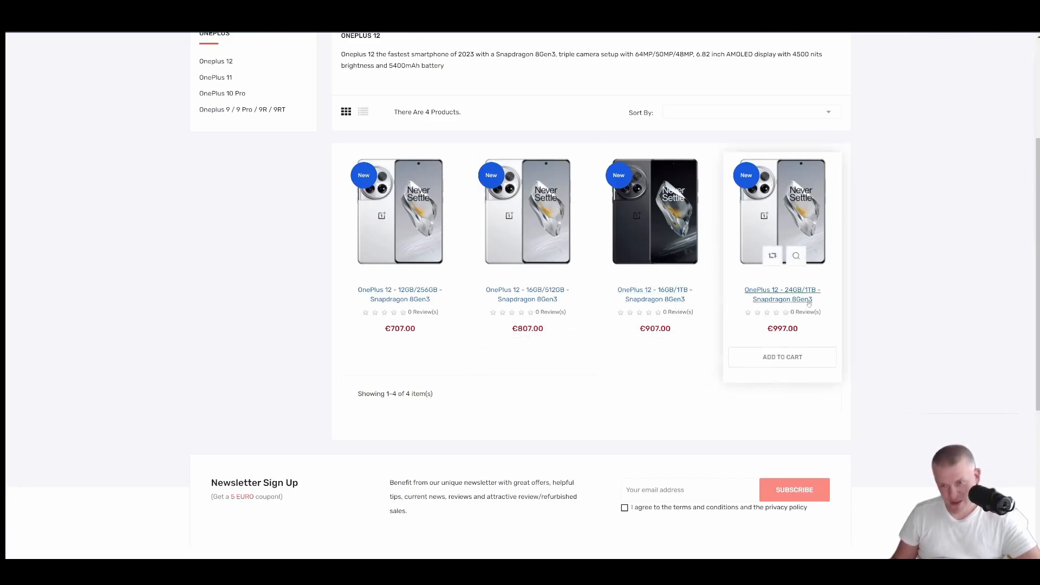
pyautogui.moveTo(782, 293)
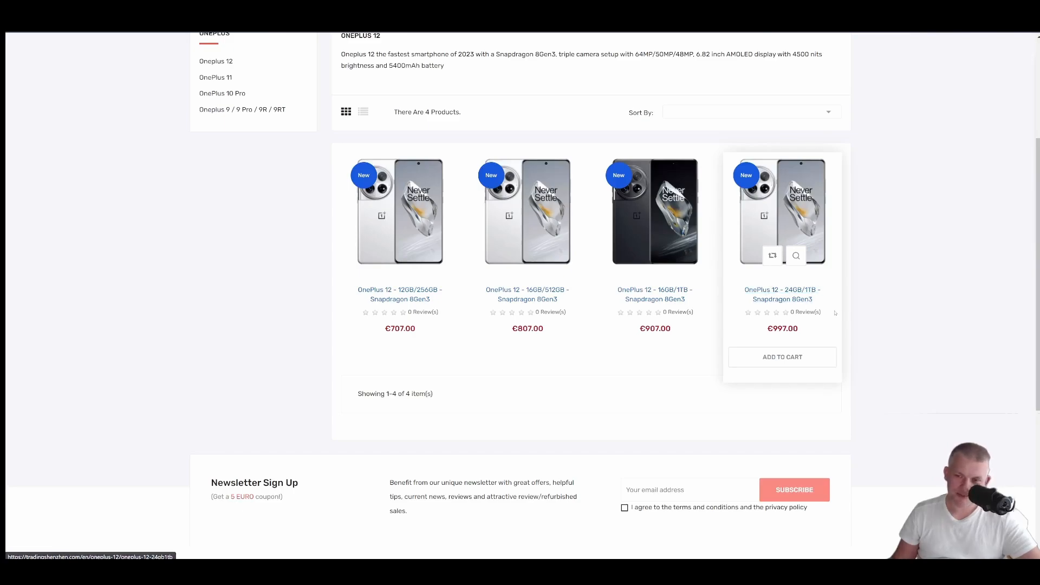
pyautogui.moveTo(877, 291)
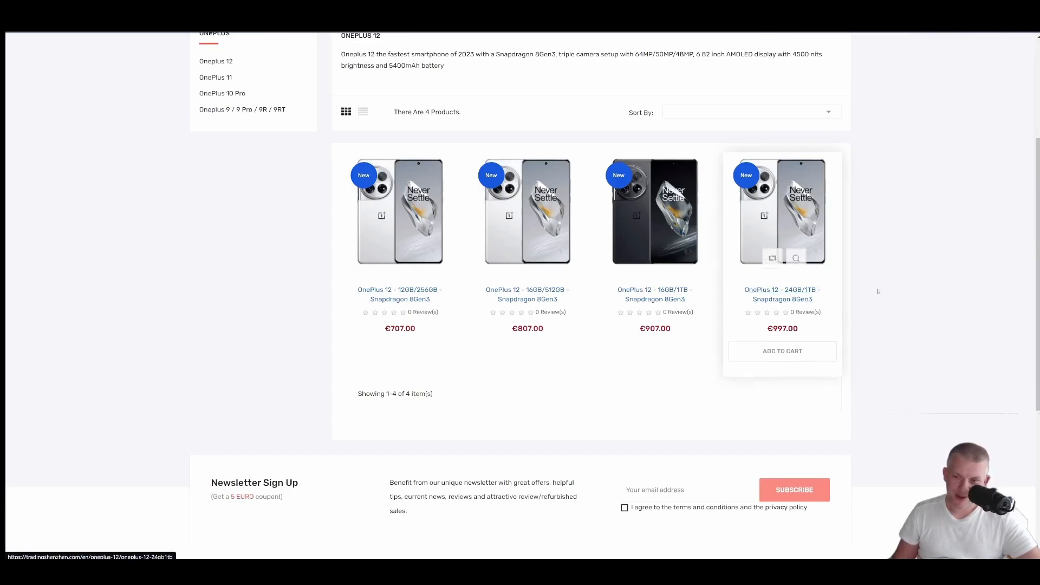
pyautogui.moveTo(527, 212)
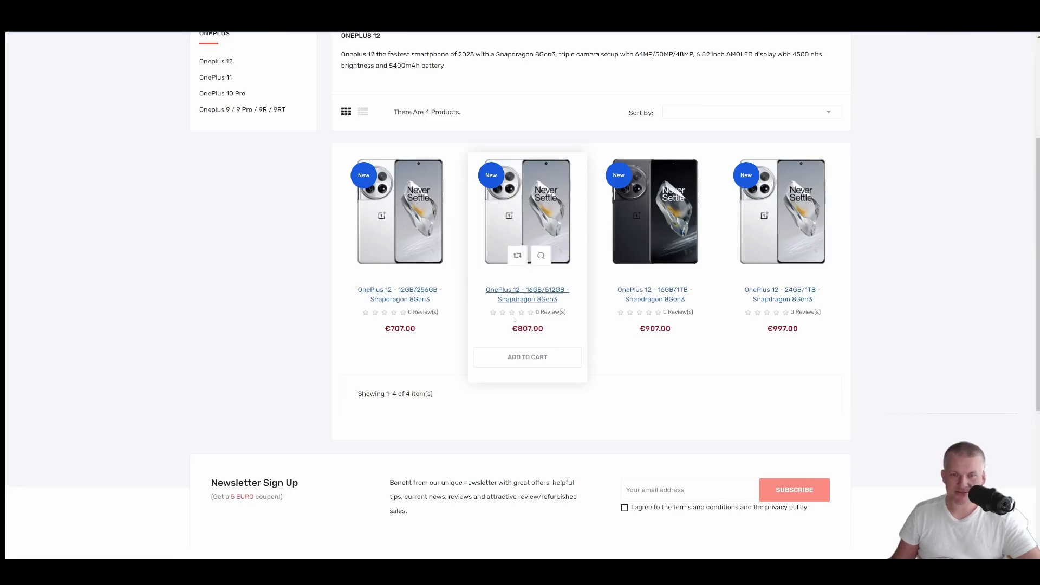
pyautogui.moveTo(461, 418)
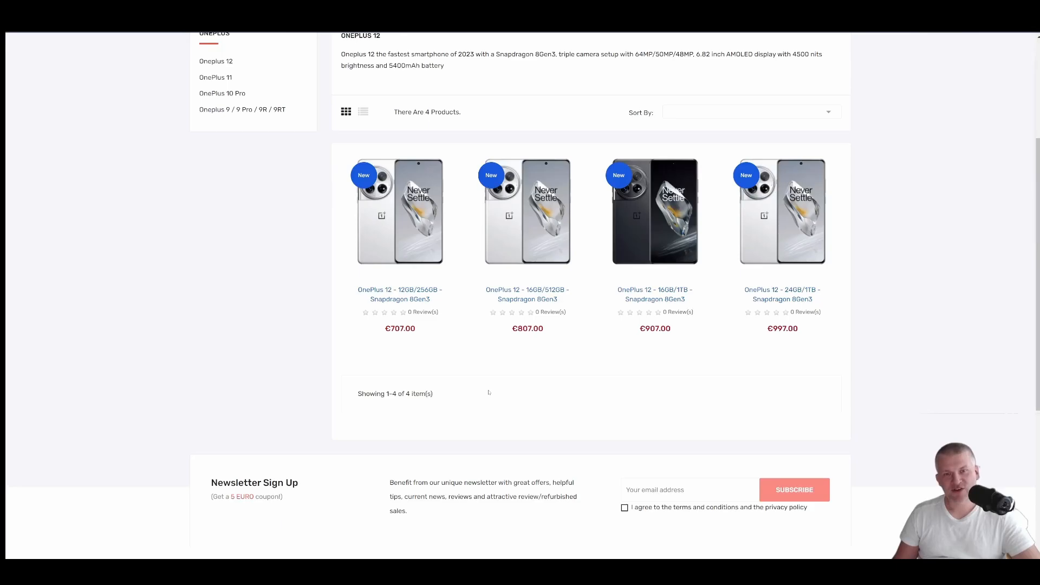
pyautogui.scroll(3)
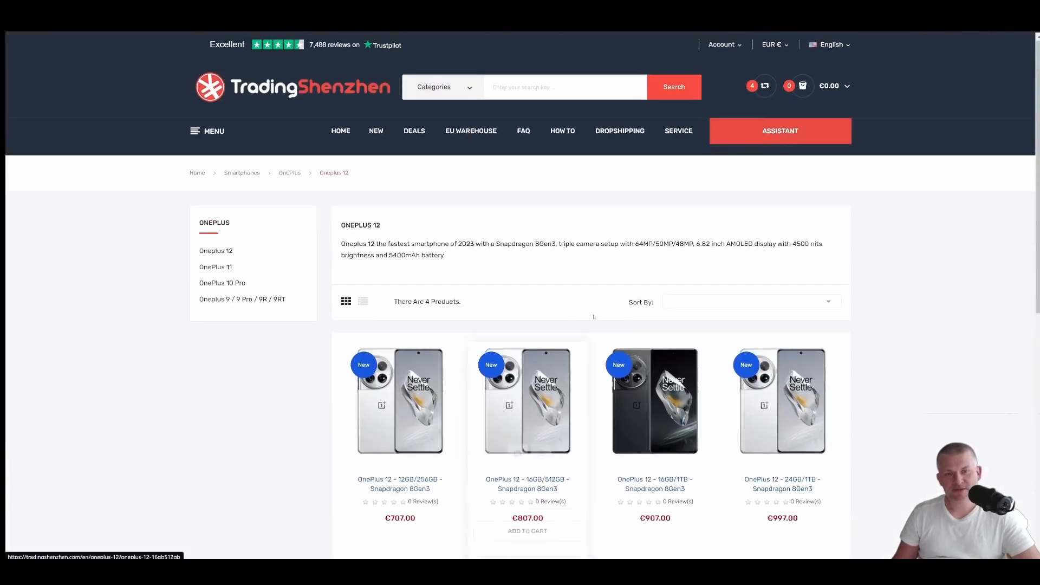